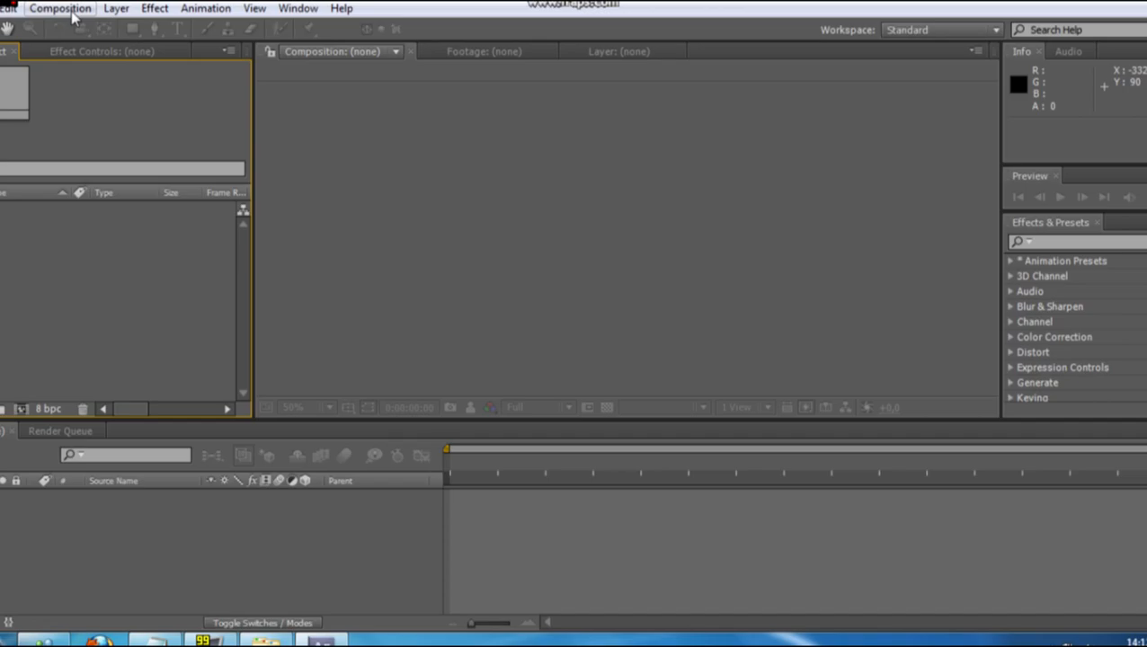
Step: Bring up the Composition menu to start a new composition
click(59, 7)
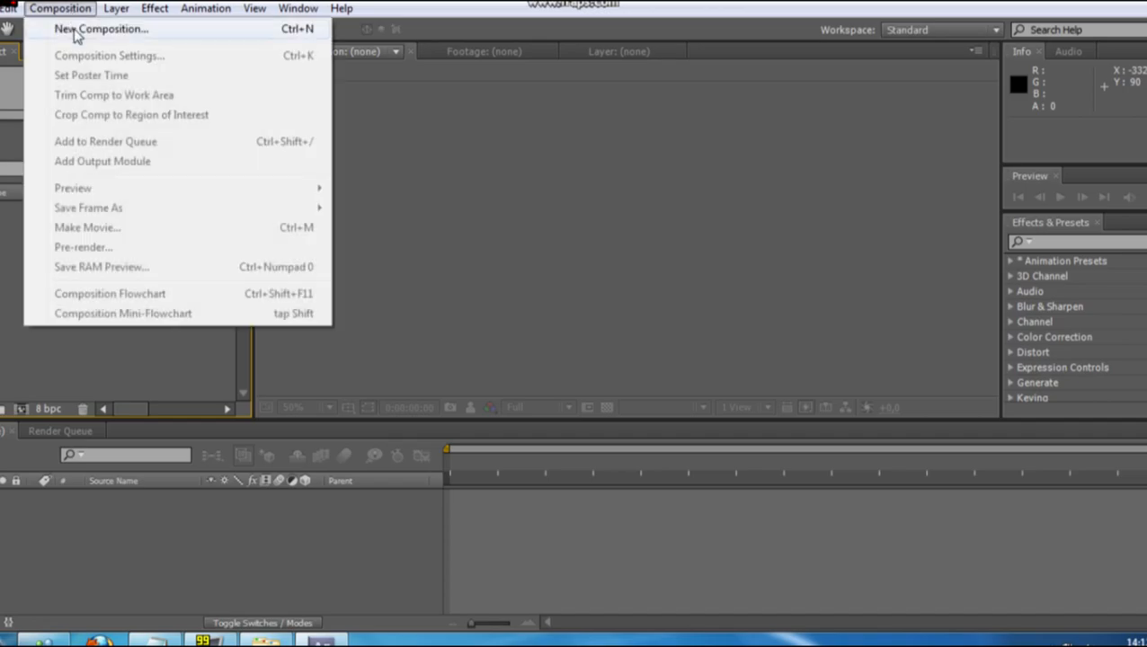
mouse_move(123, 36)
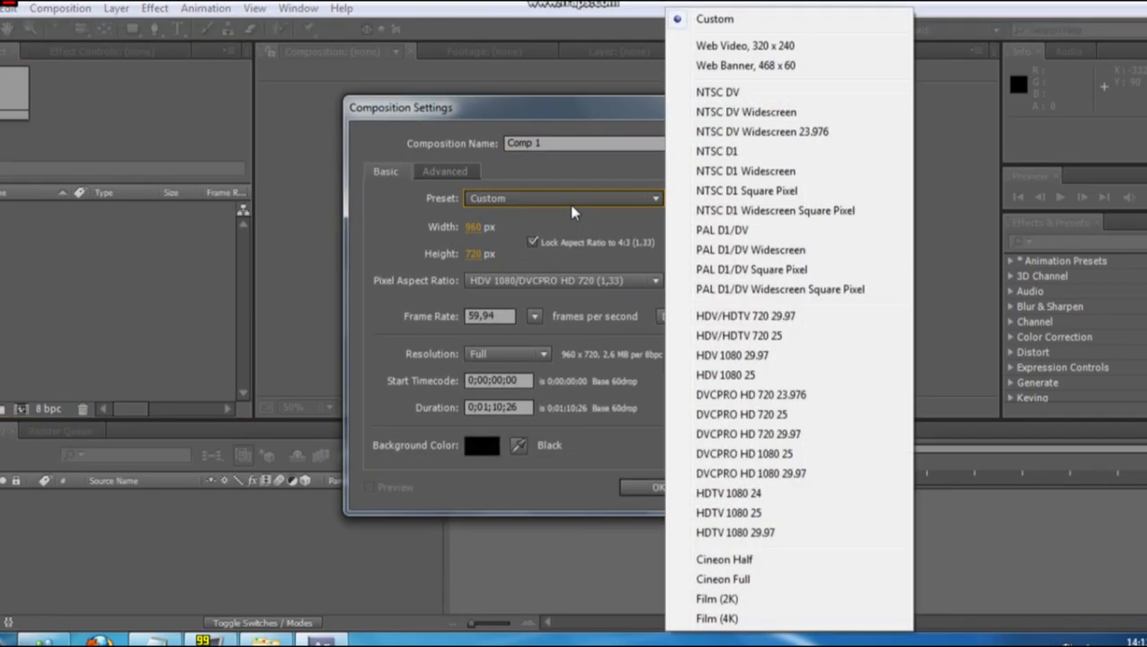
mouse_move(794, 475)
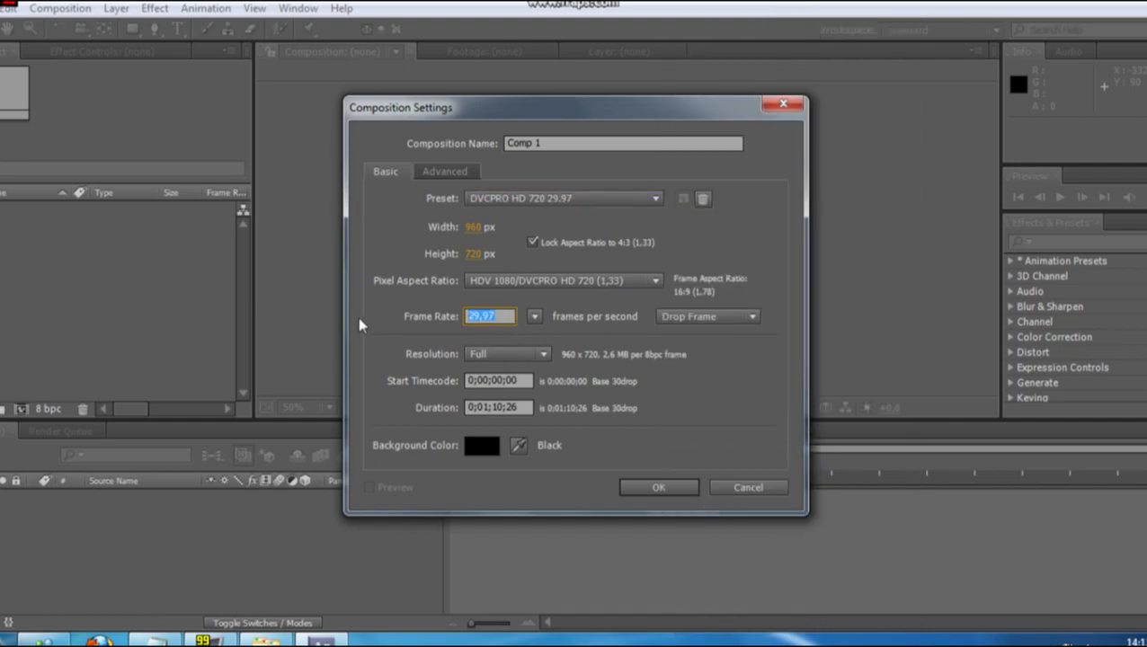
Step: Create Comp 1 at 960×720 with a 59.94 fps frame rate
text(59)
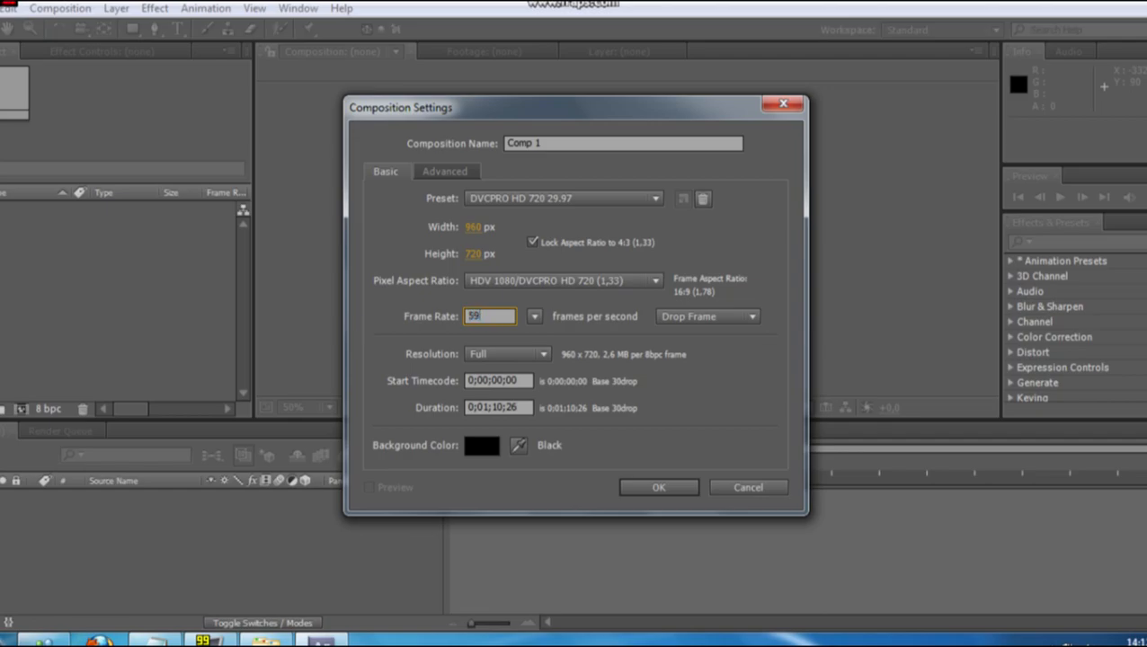
text(,94)
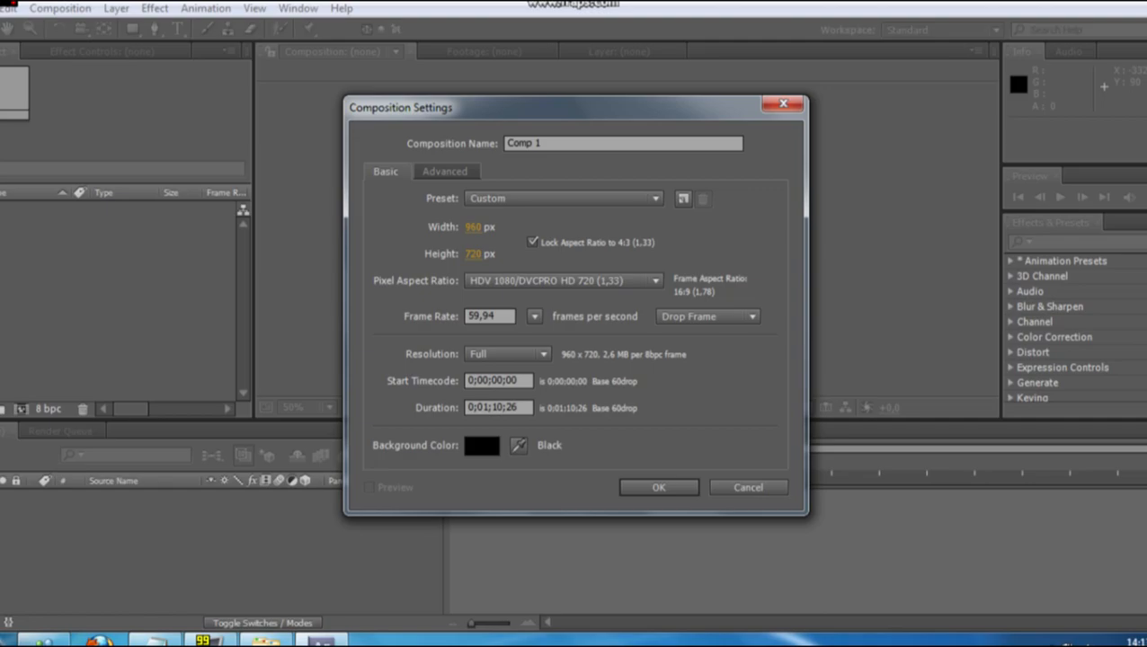
click(498, 406)
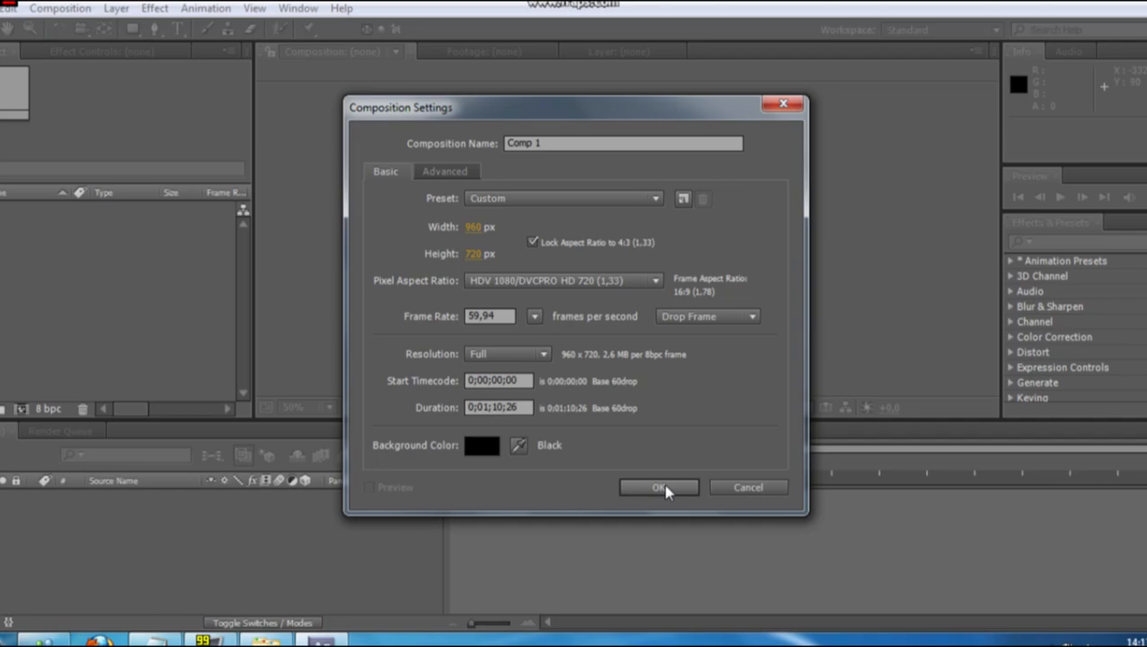
click(658, 487)
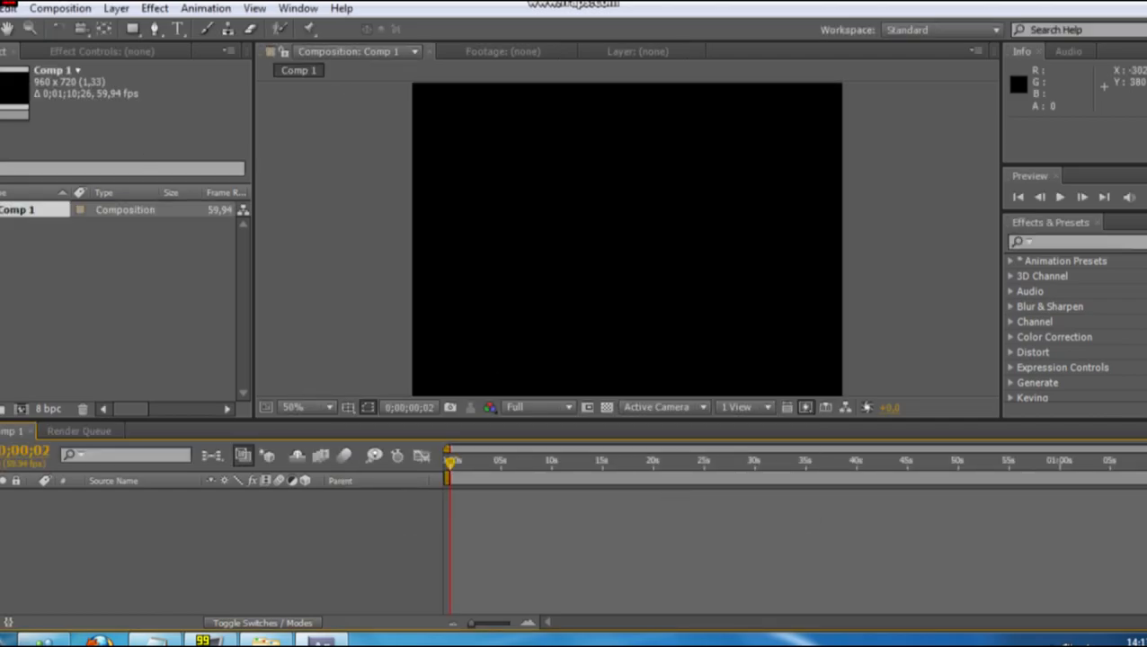
Step: Import the GOPR2490 clip from the Hopp med Johanna folder into the project
click(9, 7)
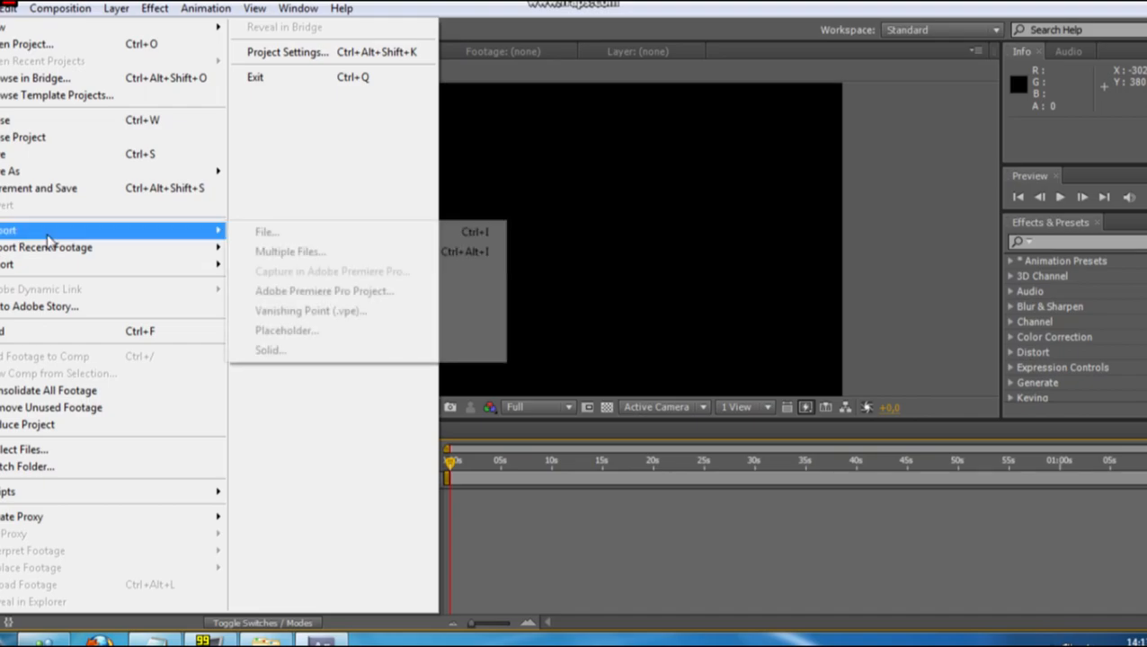
click(266, 230)
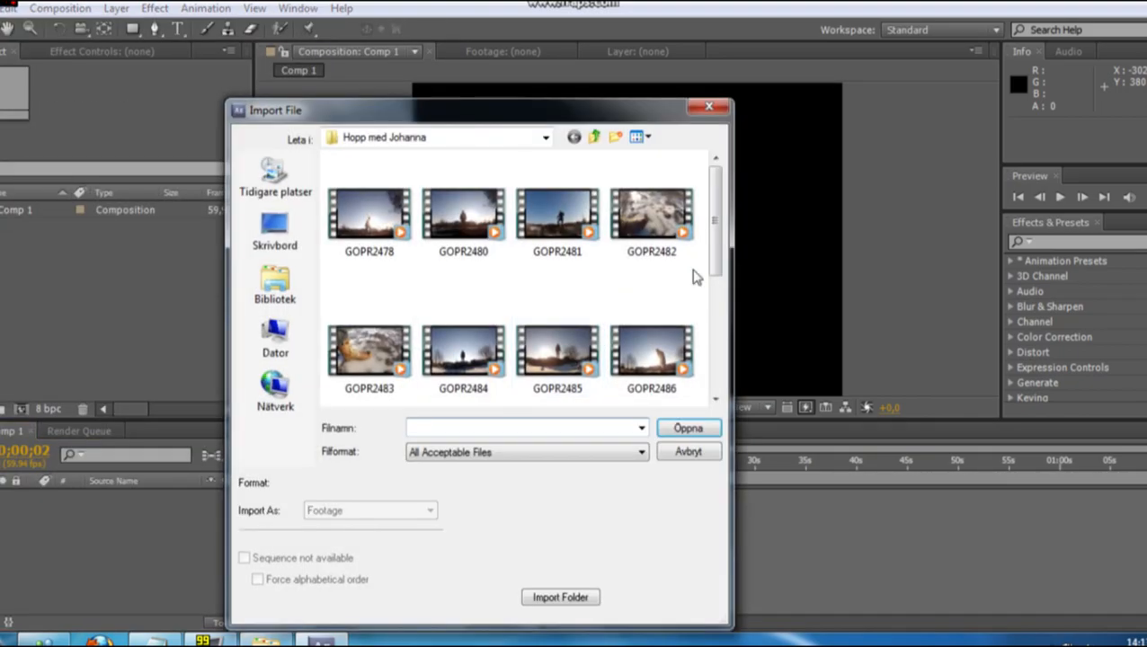
click(651, 297)
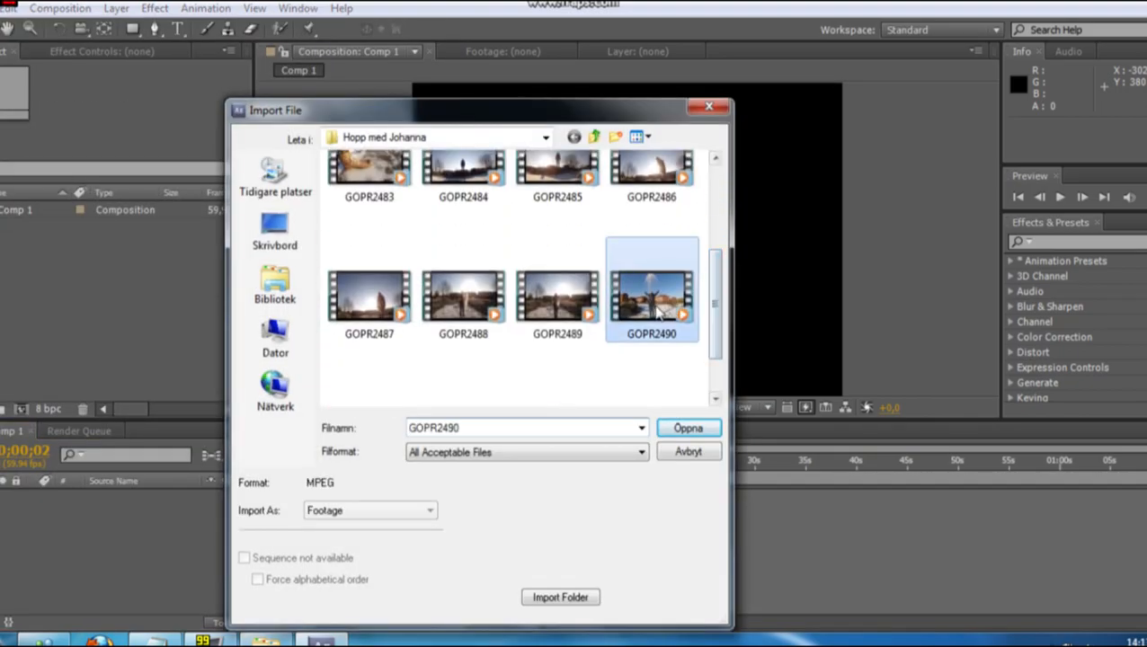
click(687, 428)
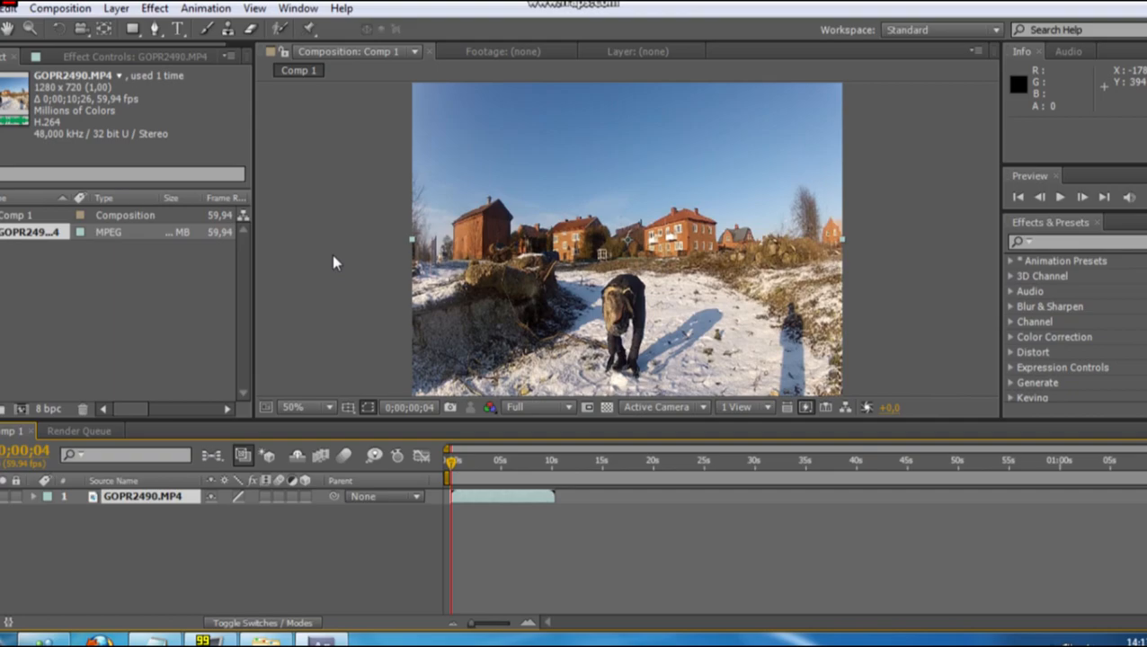
mouse_move(324, 464)
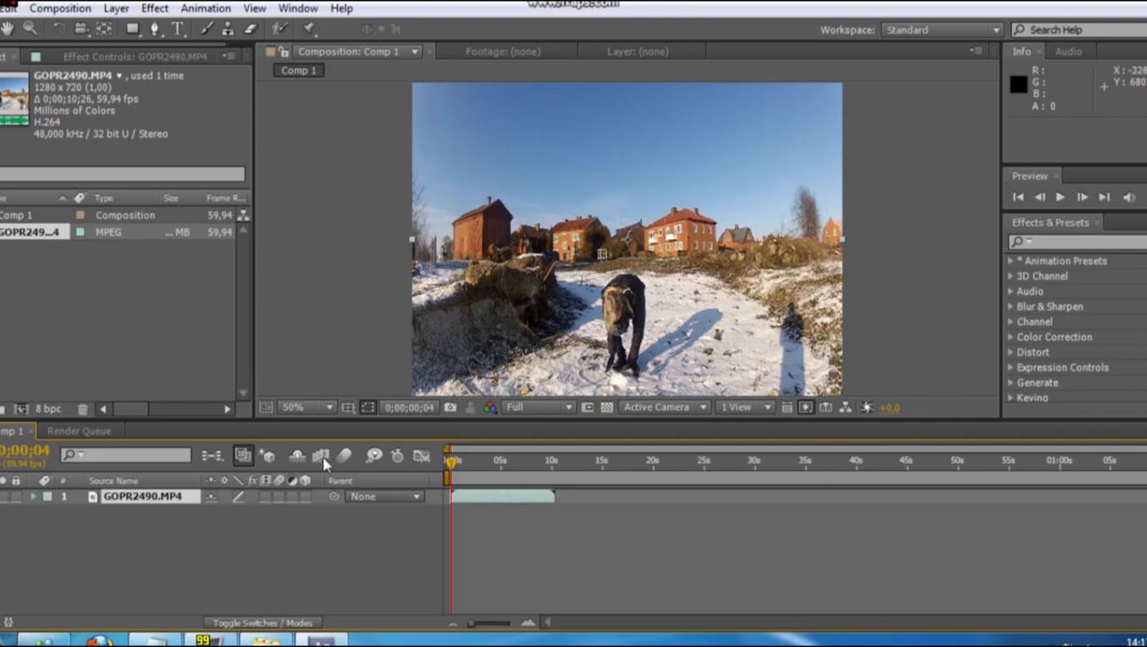
mouse_move(320, 457)
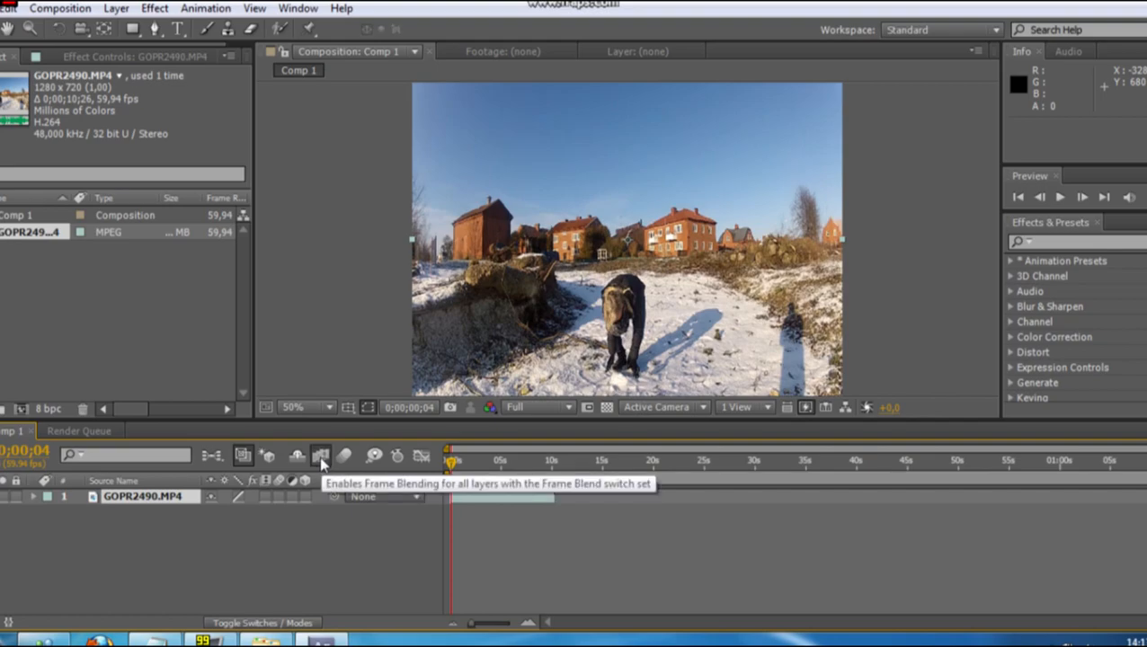
Step: Set the GOPR2490 layer to Pixel Motion frame blending and enable time remapping
click(115, 8)
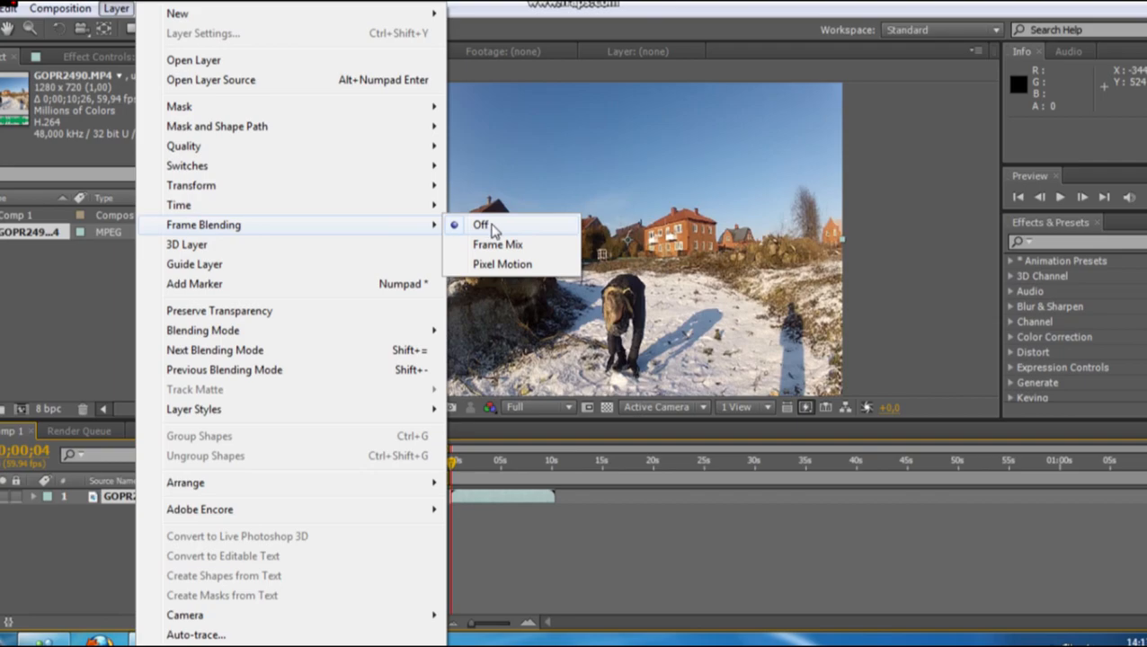
click(503, 263)
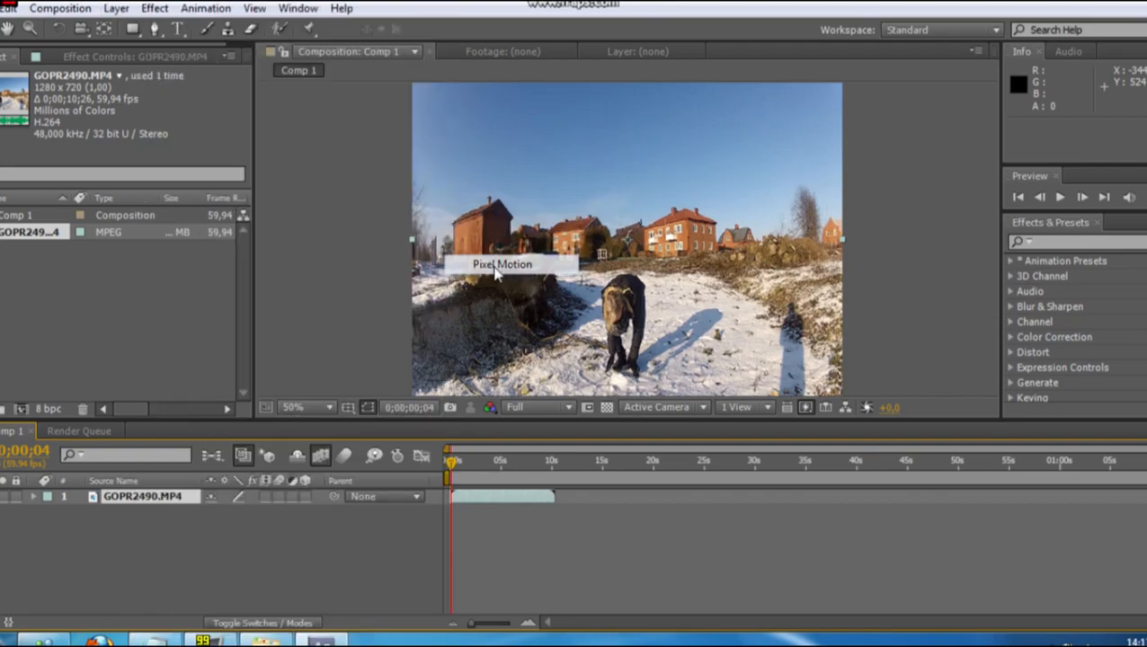
click(115, 8)
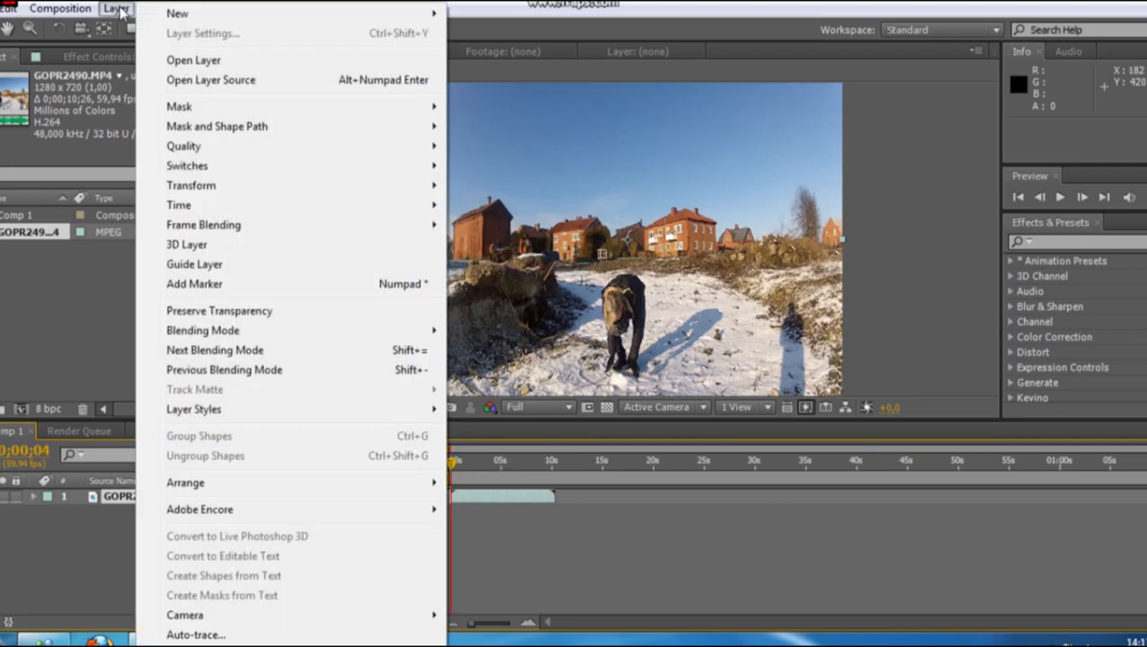
mouse_move(179, 205)
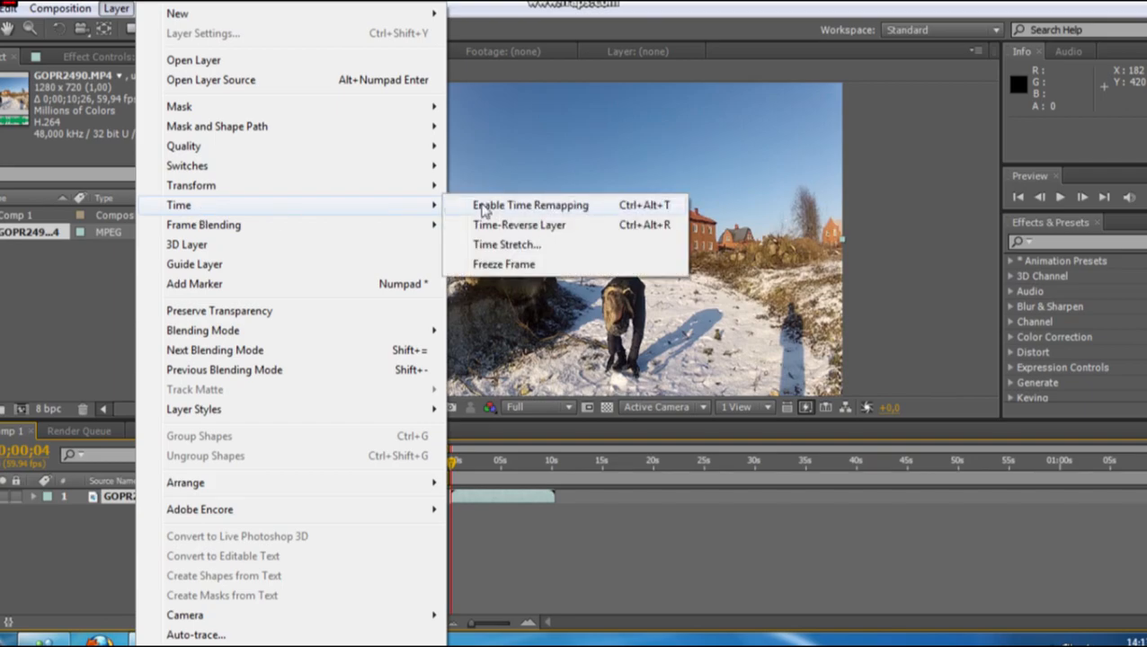
click(528, 205)
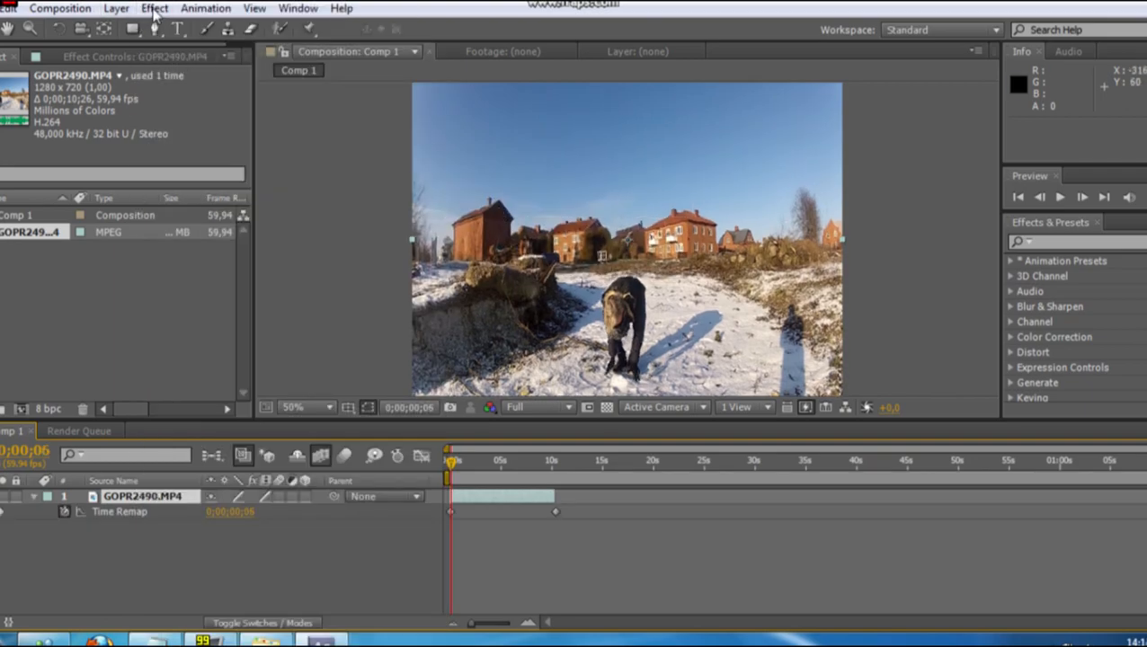
Step: Apply Twixtor Pro to the clip with its input frame rate set to 59.94
click(155, 7)
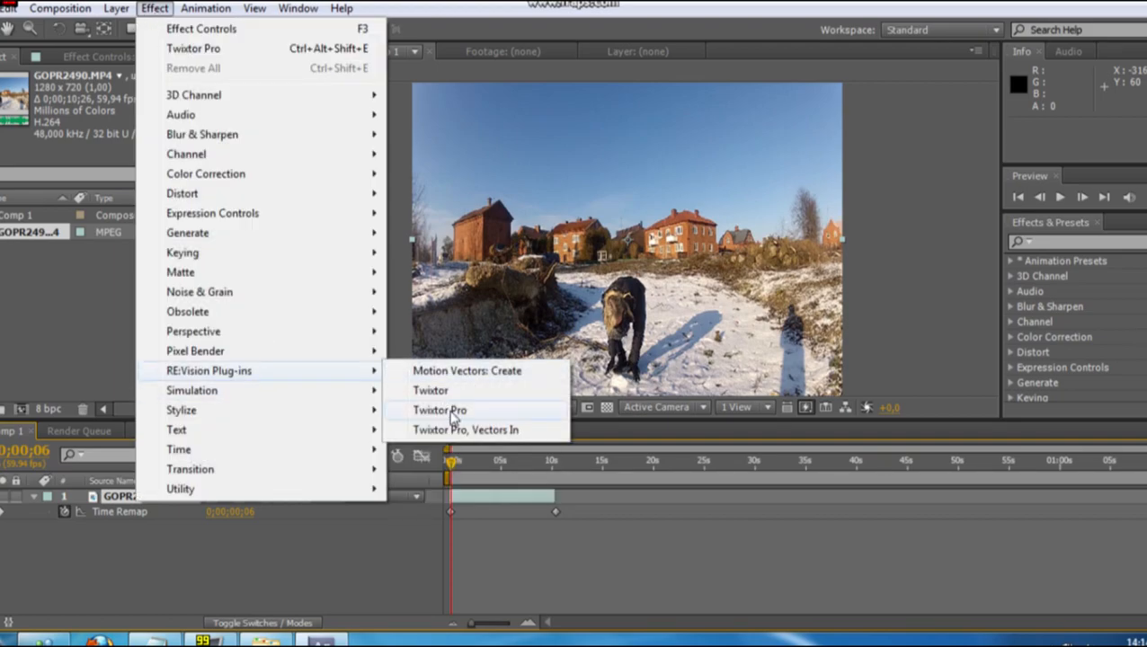
click(438, 410)
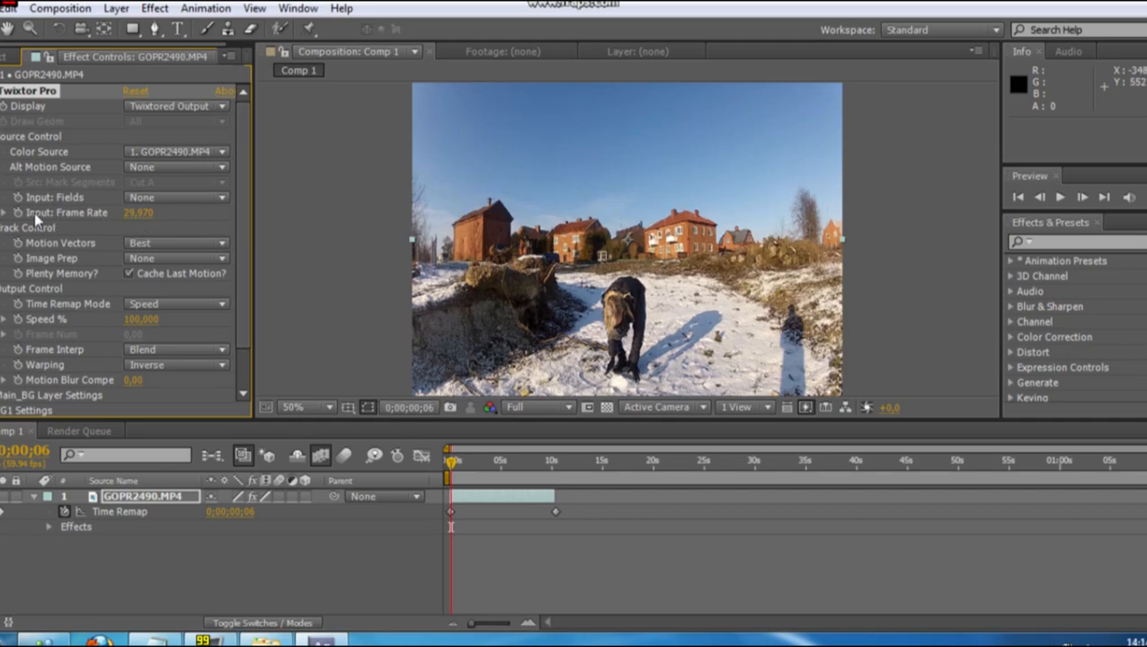
mouse_move(179, 220)
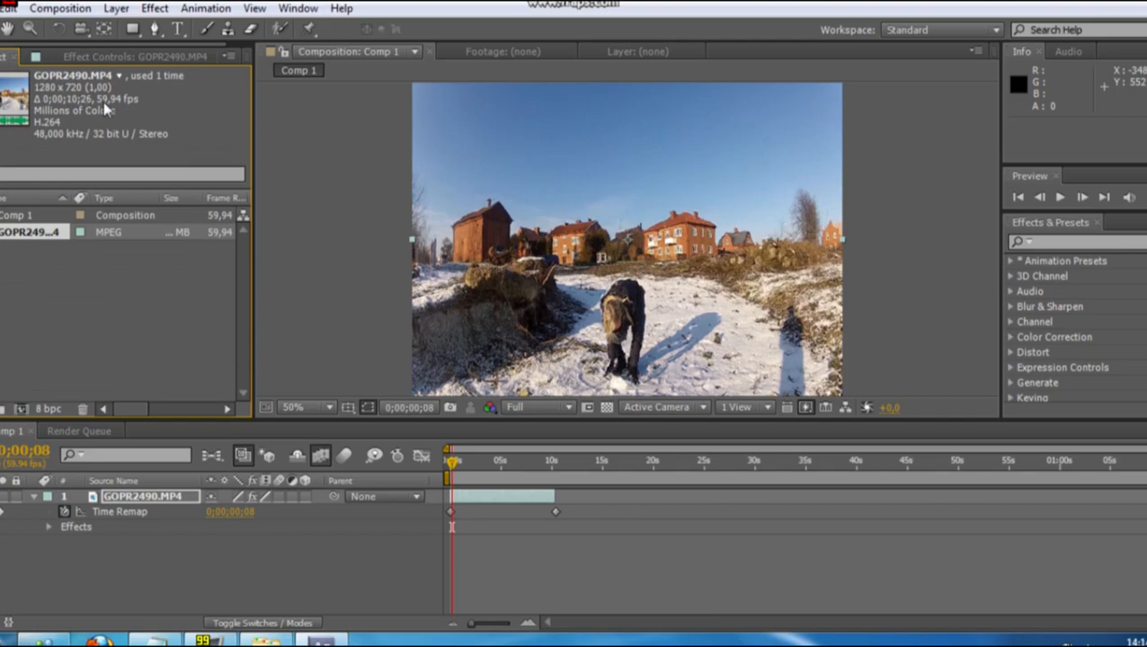
mouse_move(106, 107)
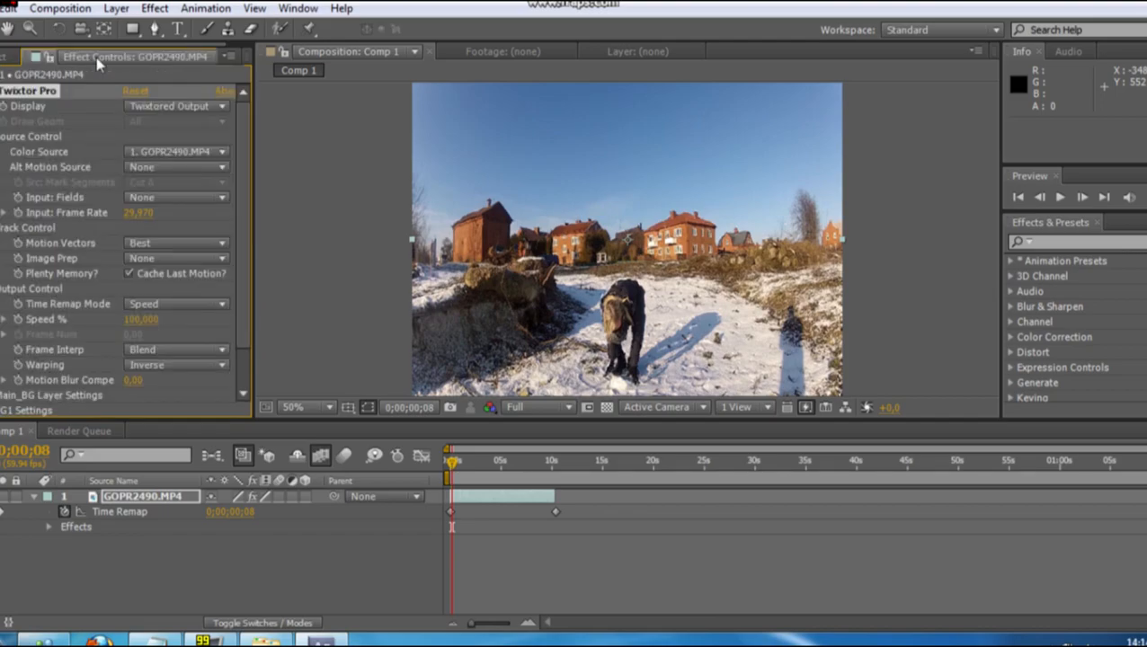
double_click(141, 212)
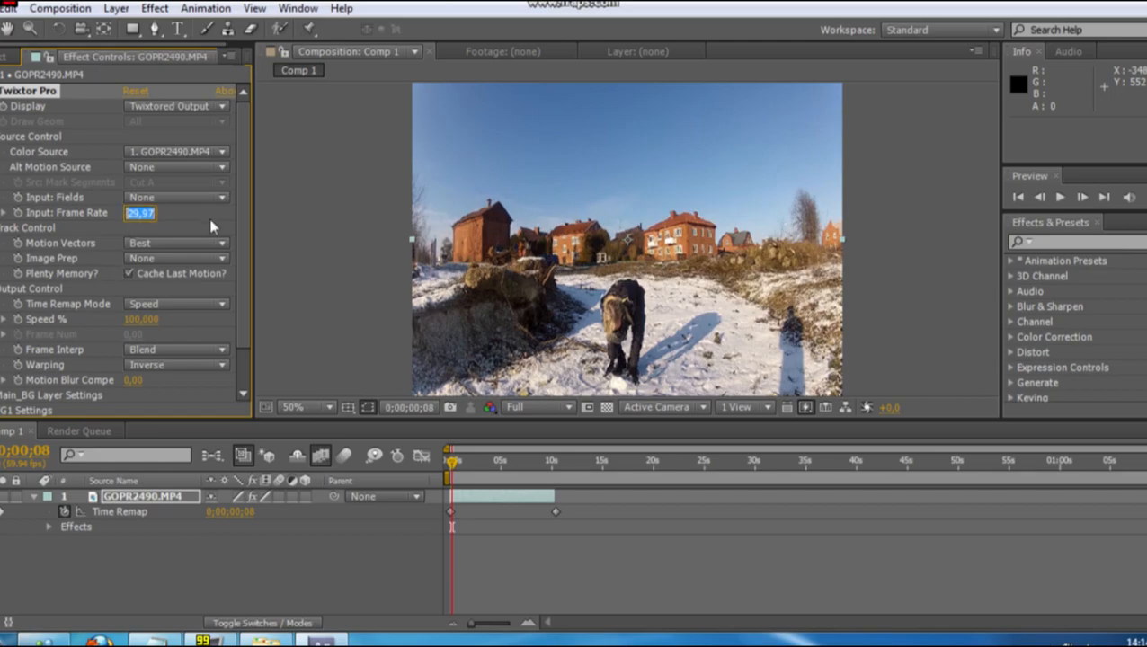
text(59.940)
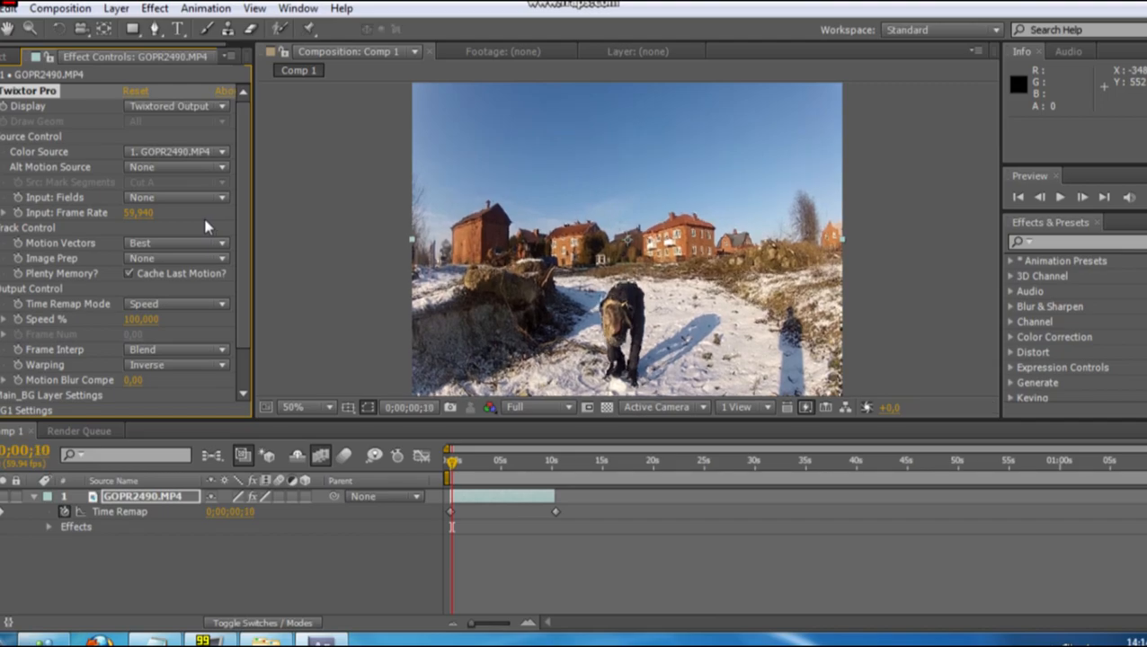
click(48, 527)
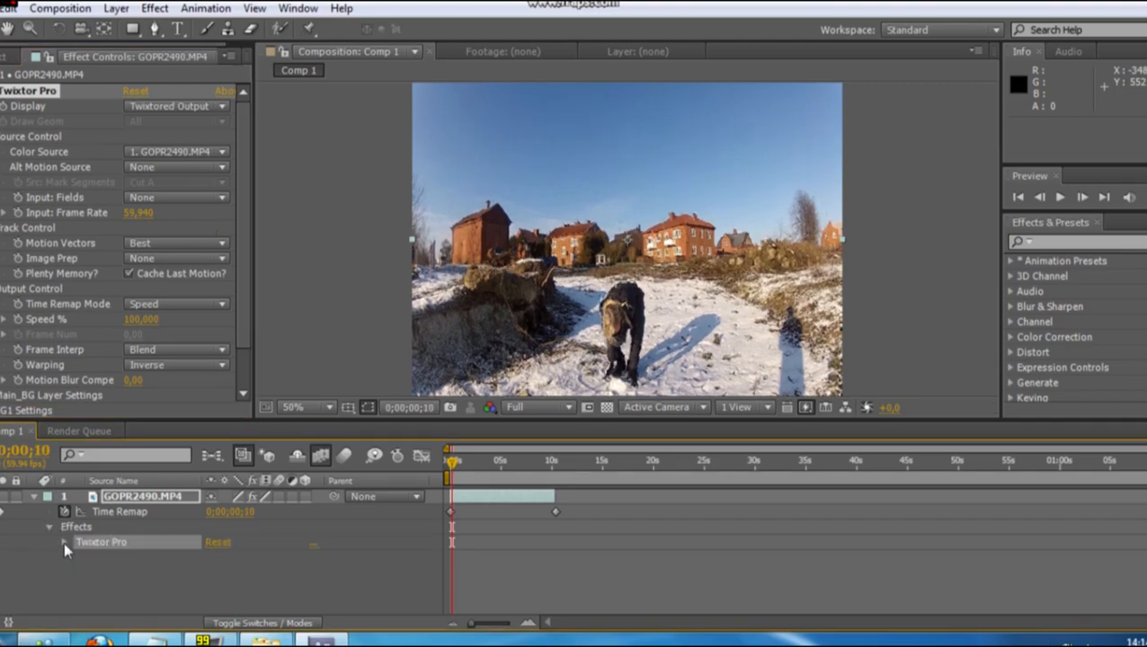
Step: Reveal Twixtor's Output Control and keyframe Speed % at 200 later in the clip
click(64, 541)
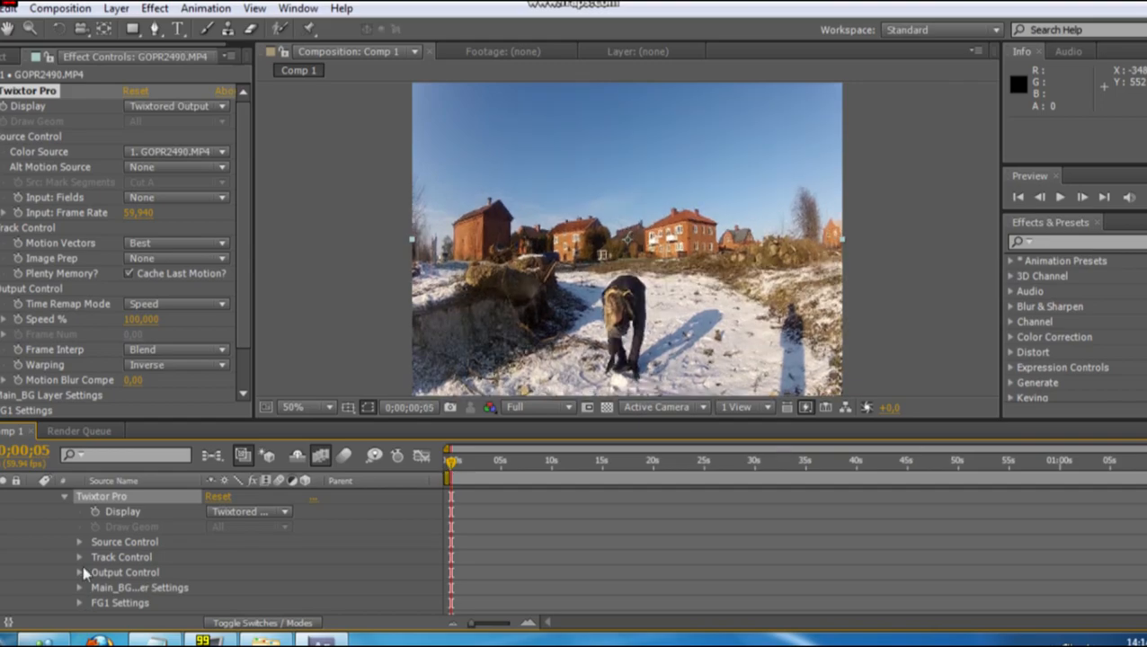
click(79, 572)
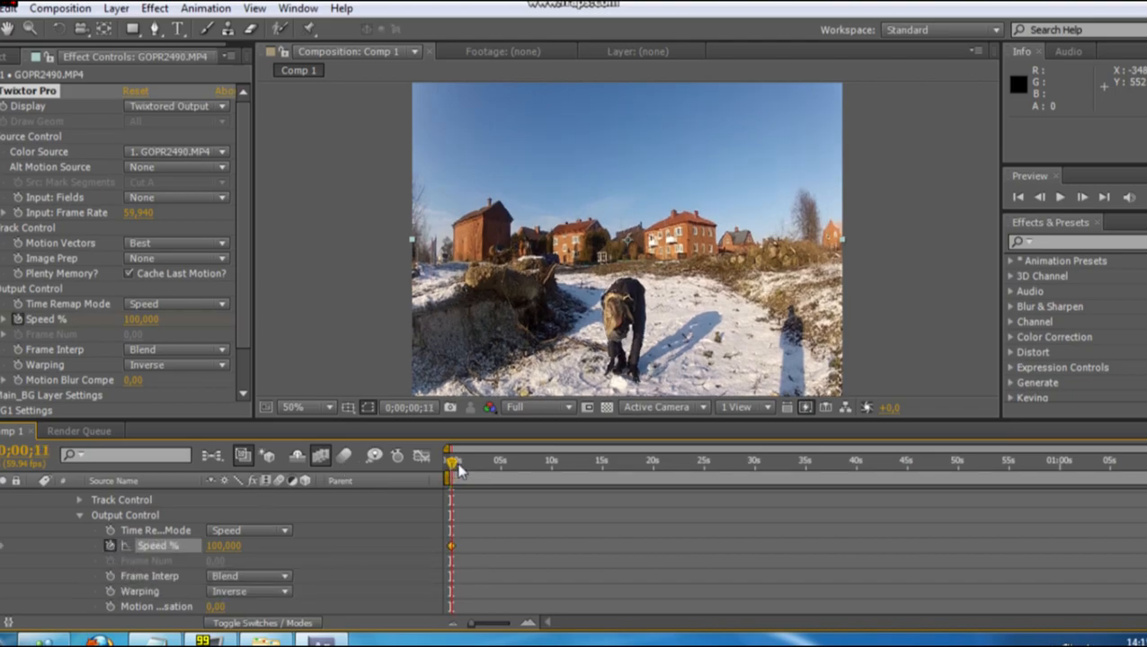
drag(451, 460, 459, 460)
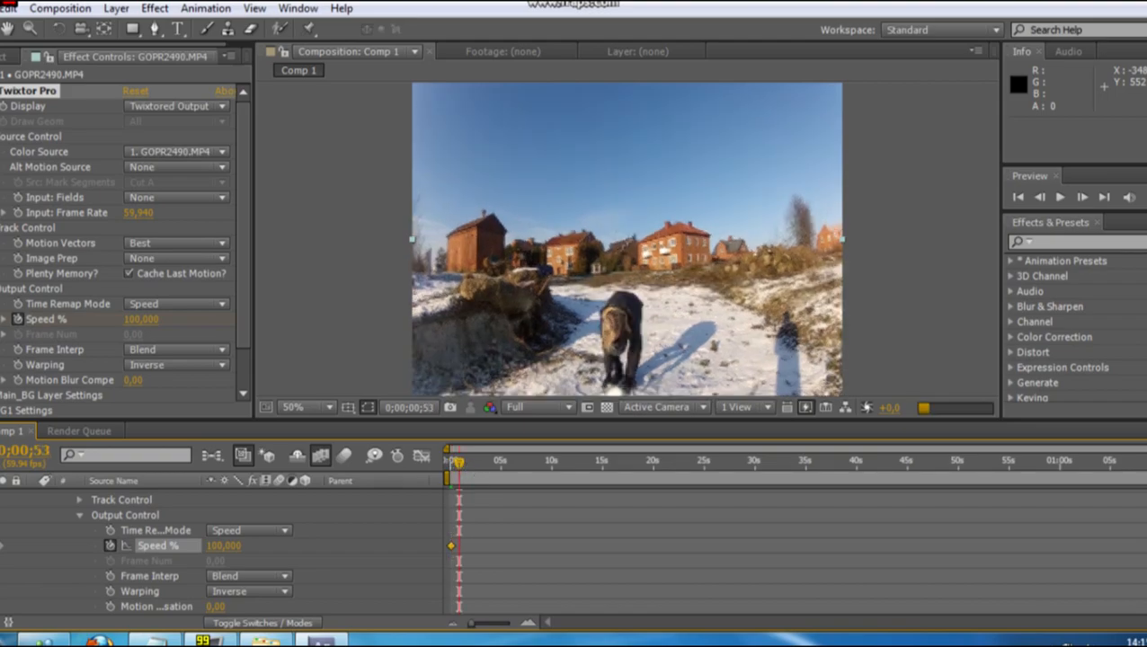
drag(446, 464, 475, 464)
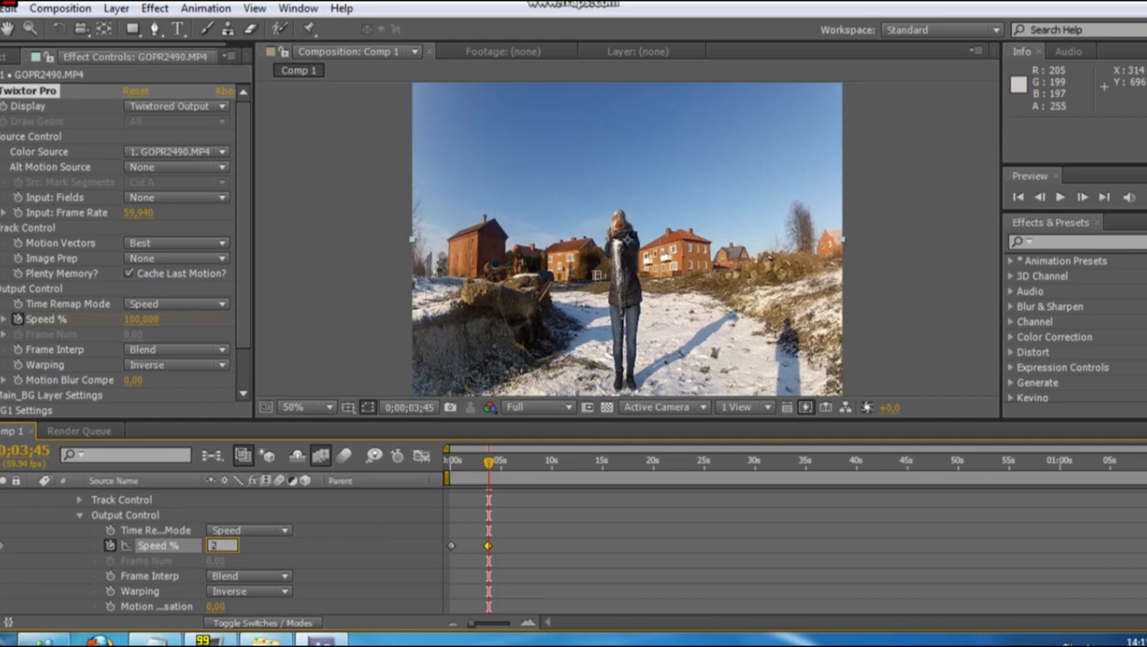
text(2000000)
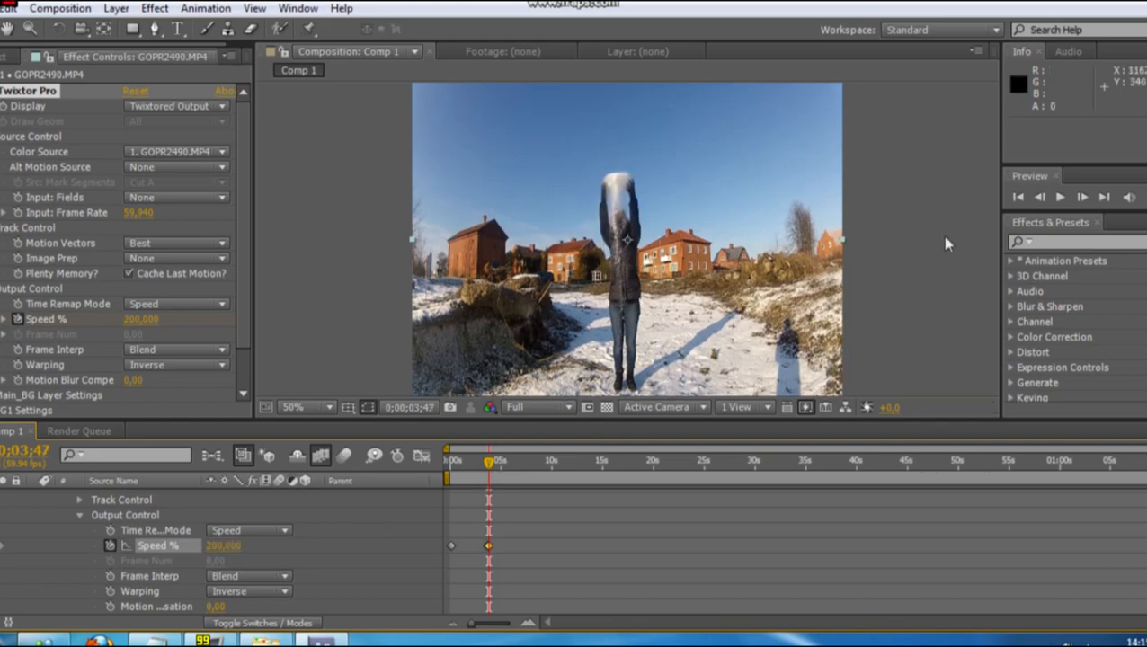
click(1059, 196)
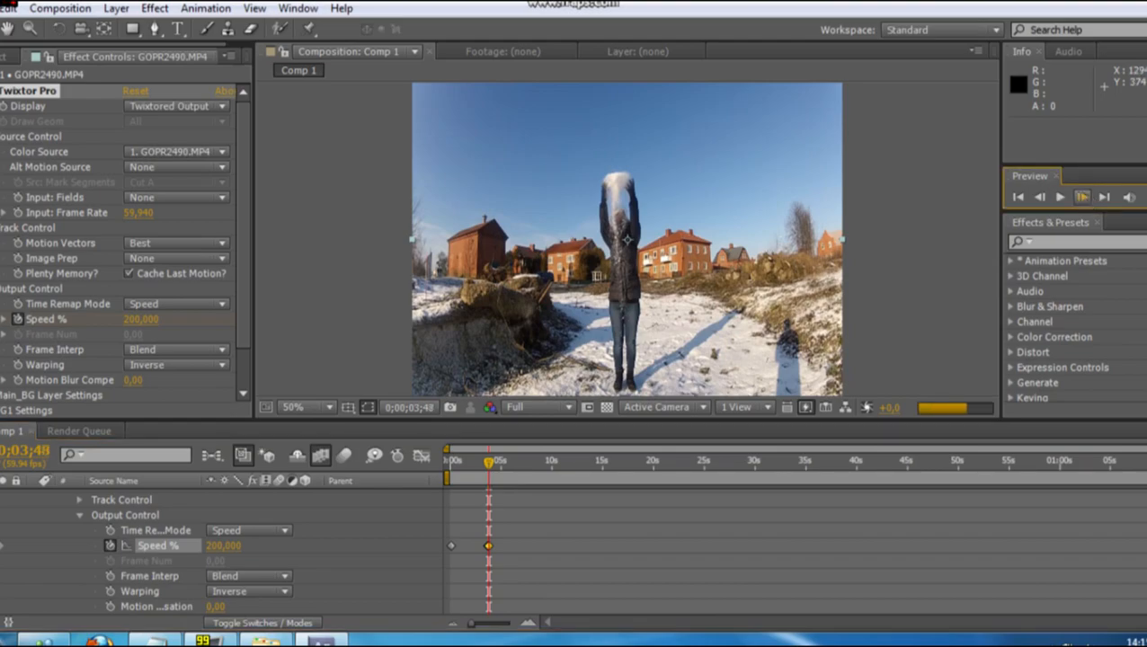
click(1083, 196)
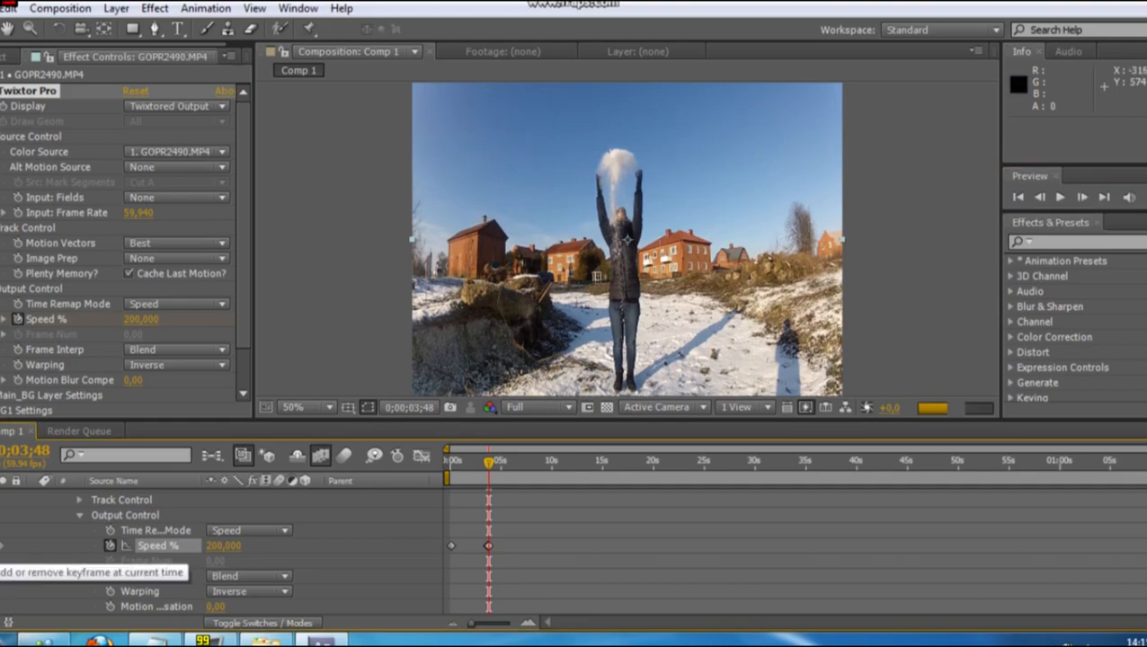
click(1082, 196)
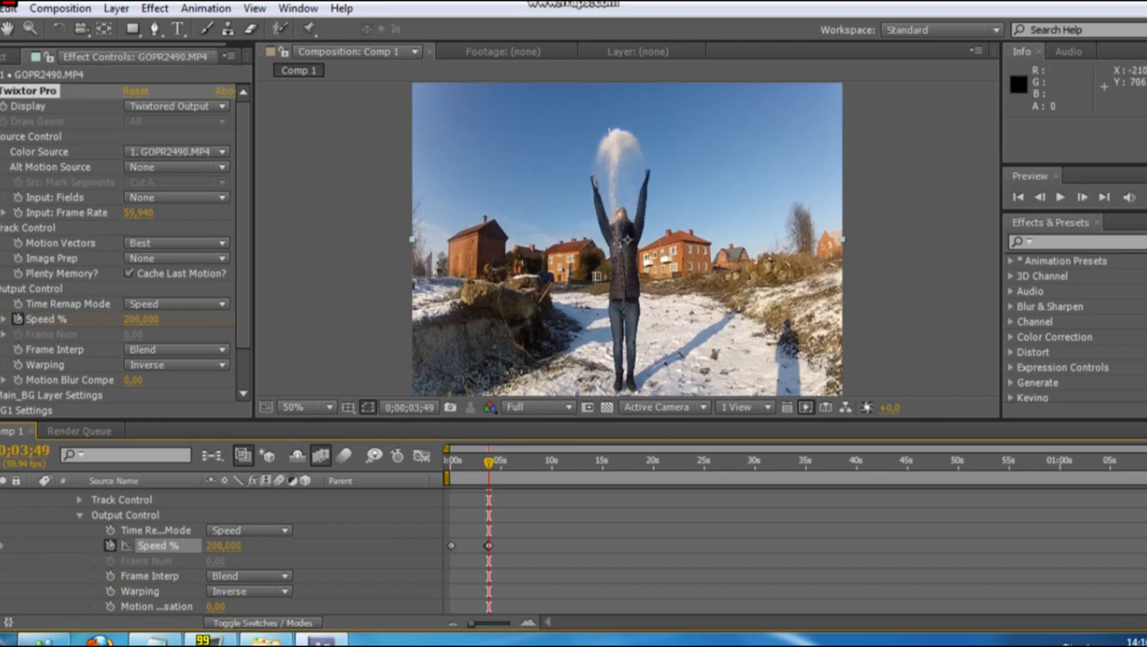
Step: Lower the Speed % to 10 at the snow throw for the slow-motion section
double_click(223, 546)
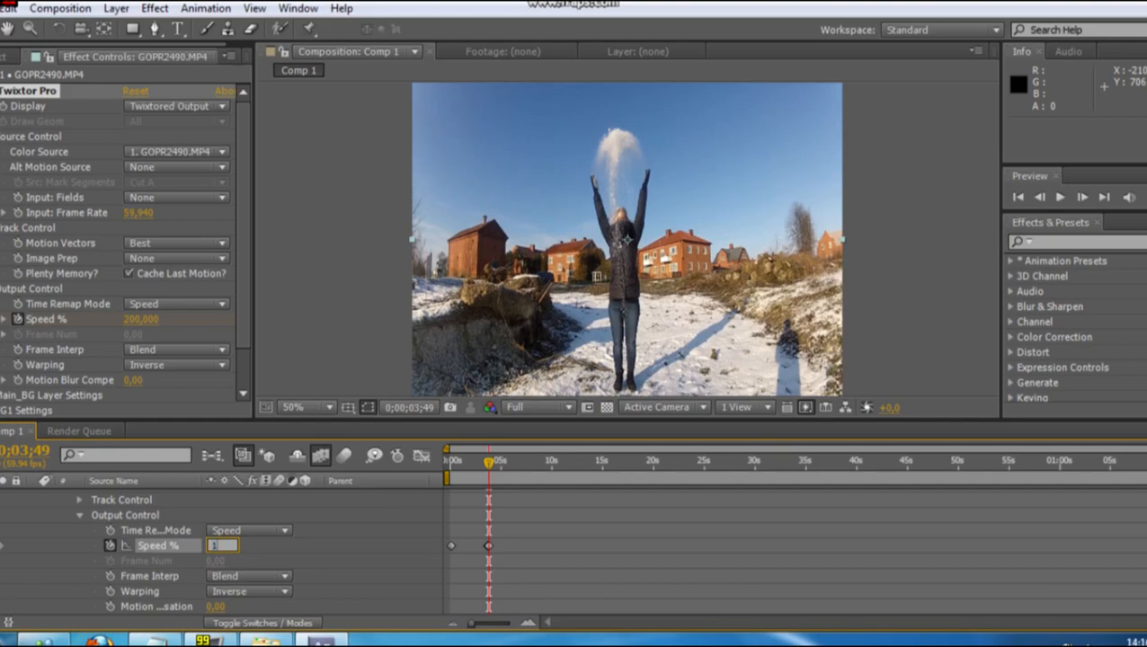
text(1000)
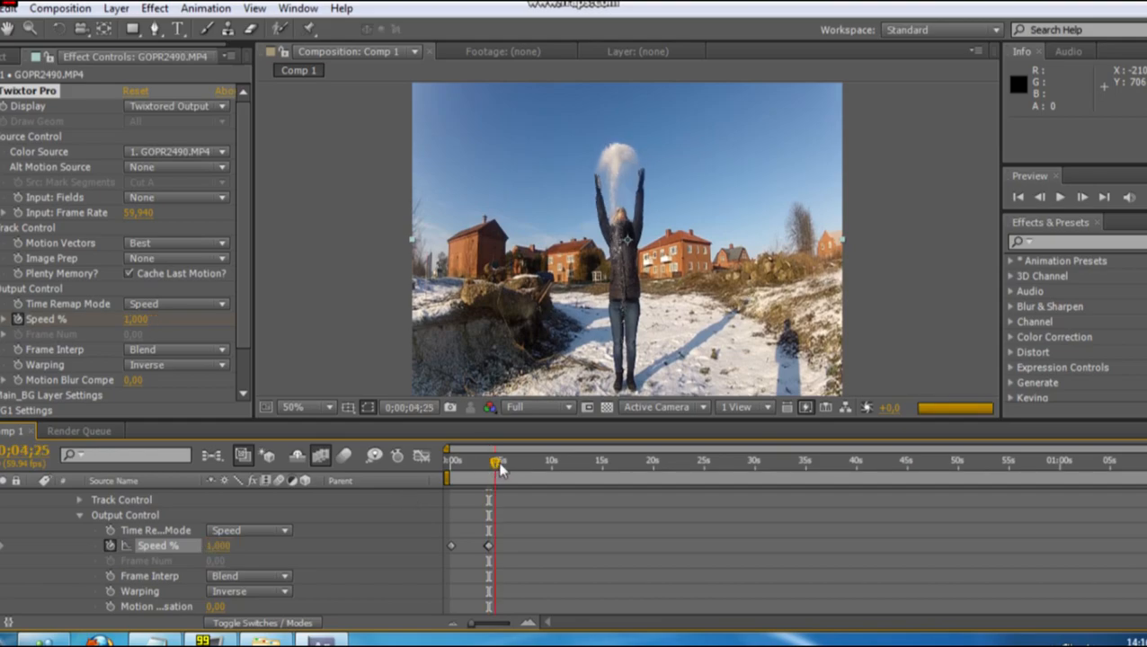
drag(494, 460, 532, 461)
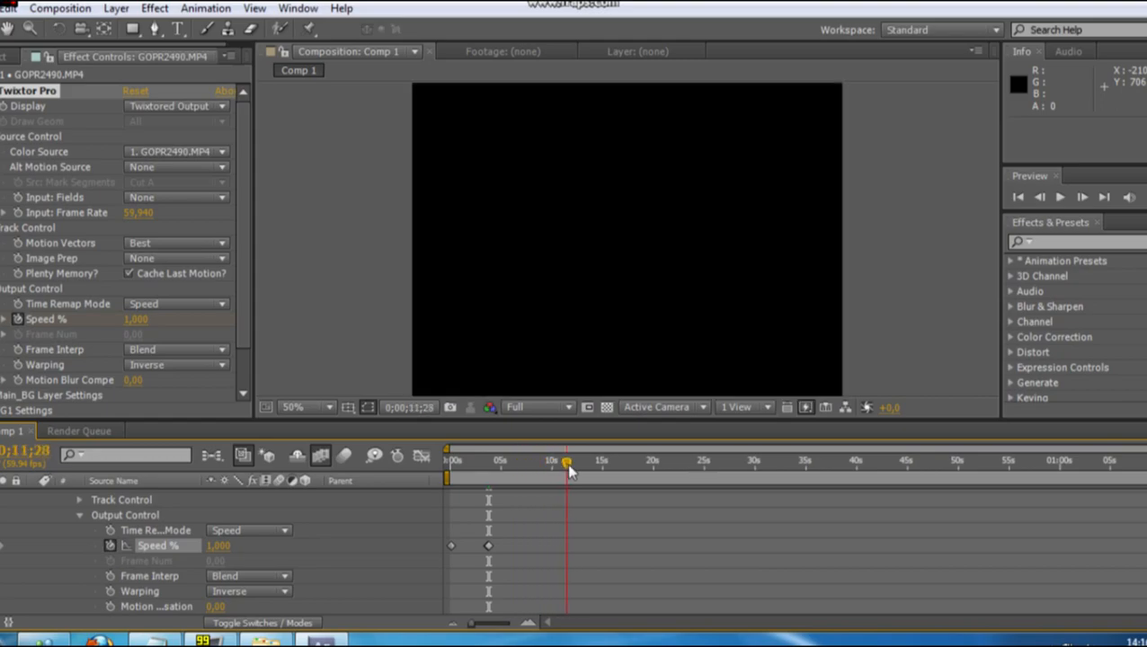
drag(567, 460, 555, 460)
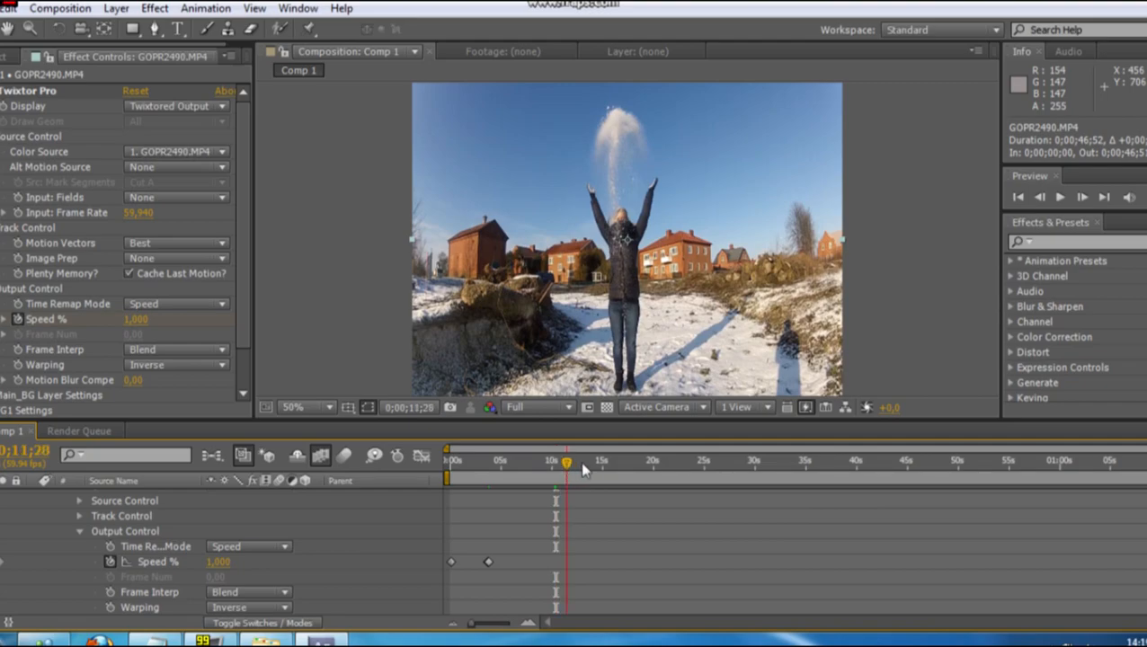
drag(567, 463, 611, 464)
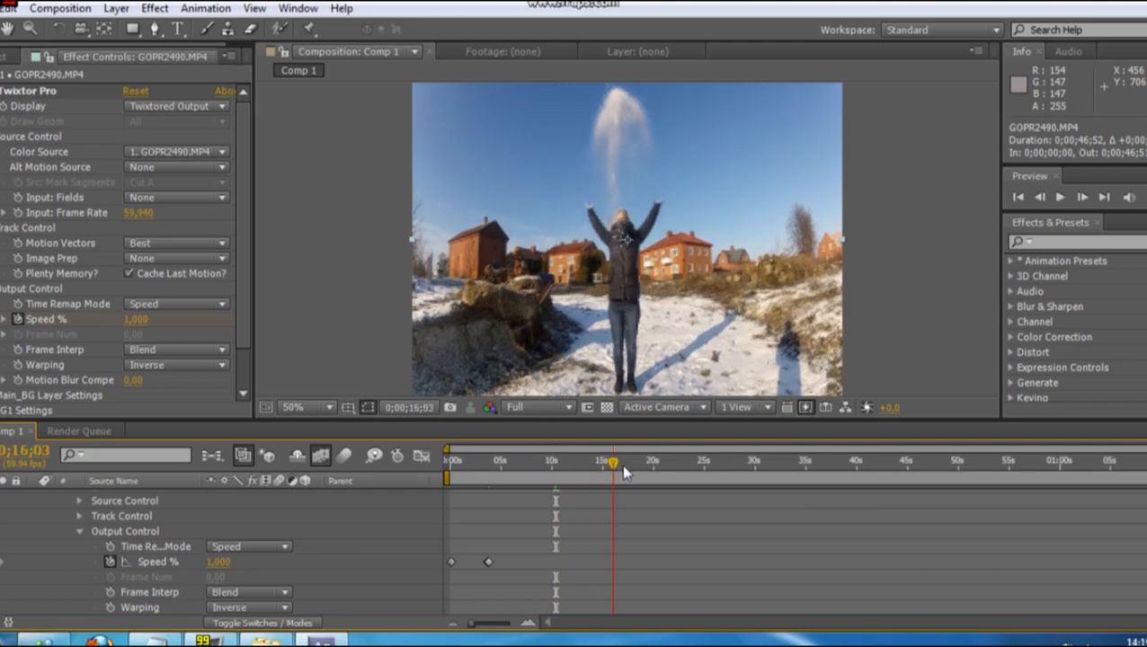
drag(611, 464, 629, 464)
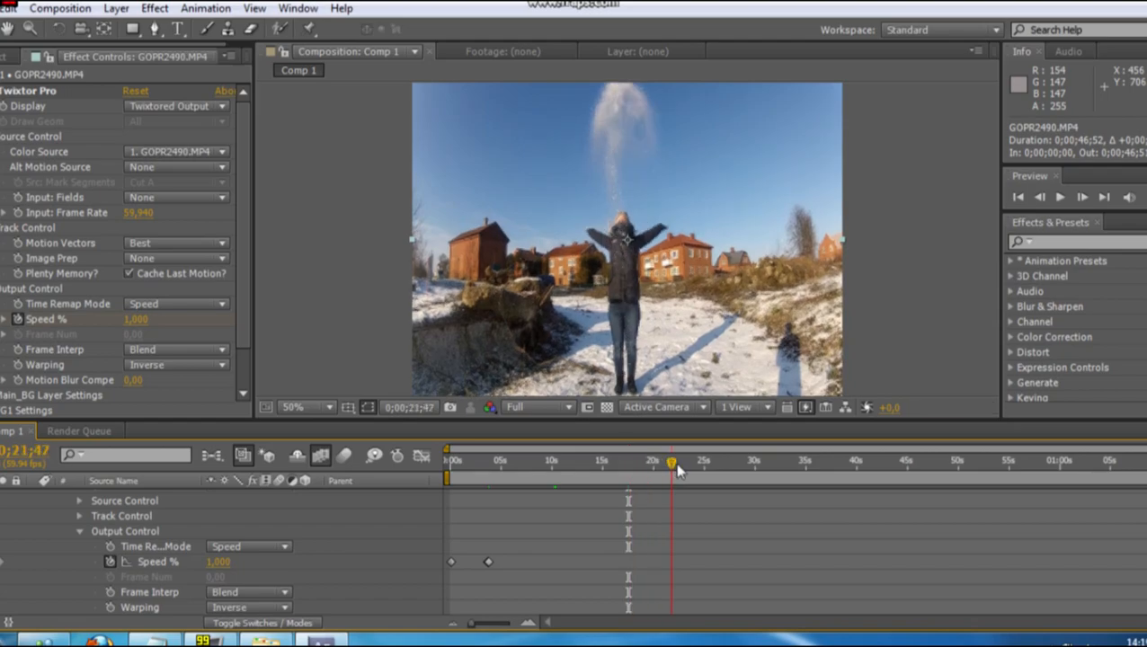
drag(672, 460, 678, 460)
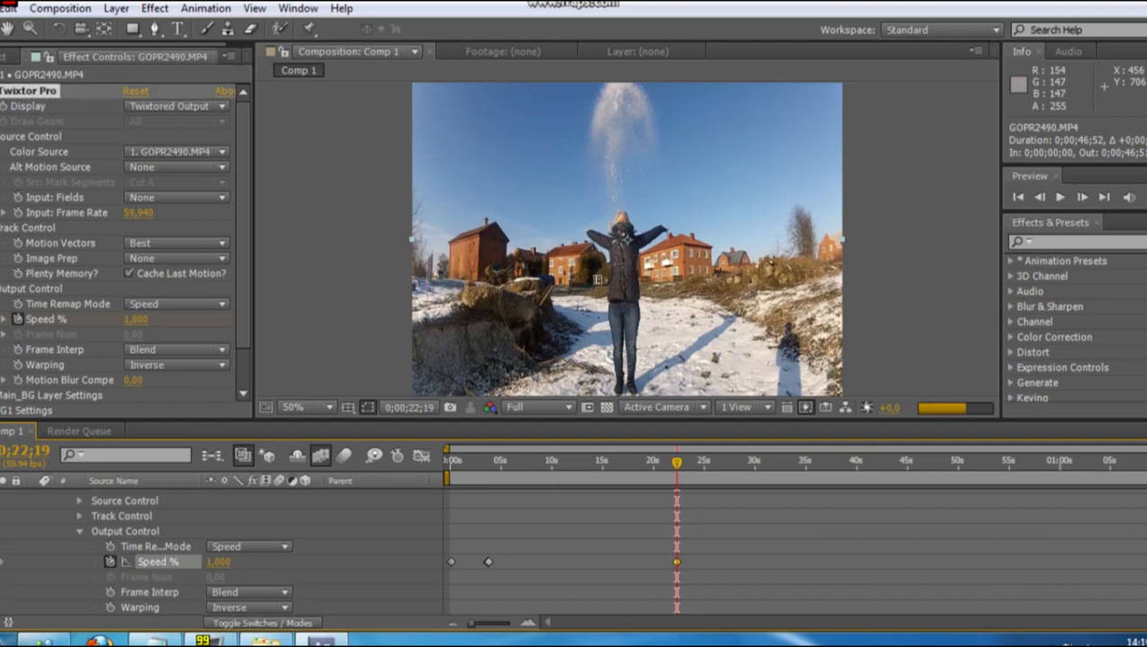
Step: Add a later Speed % keyframe at 100 to restore normal speed
click(1082, 195)
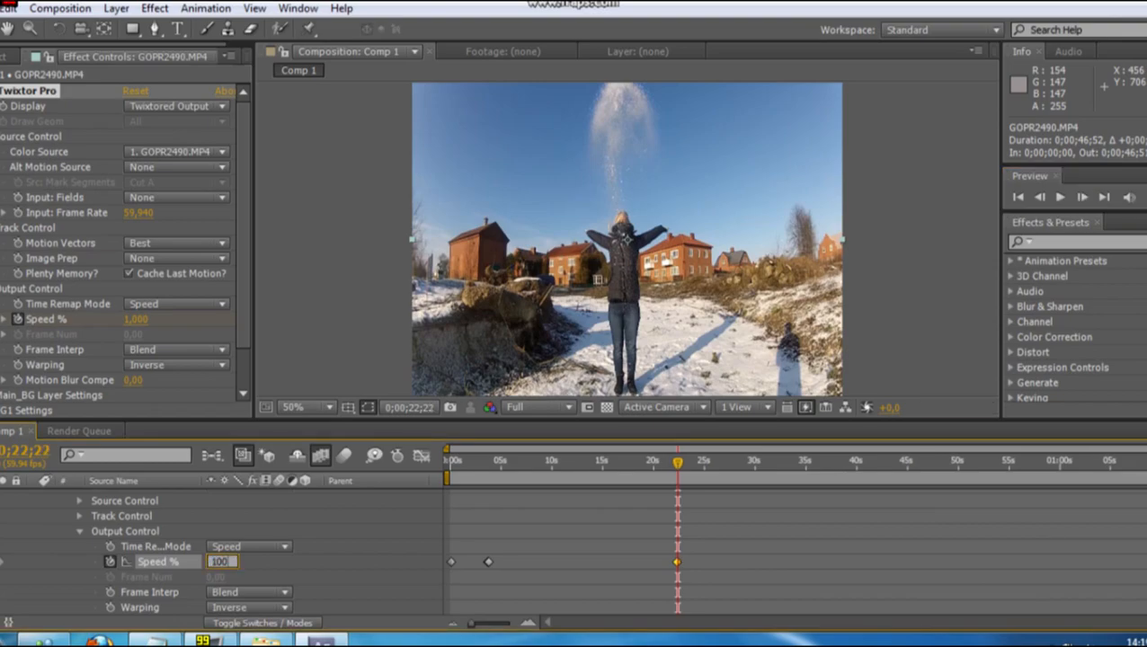
text(100000)
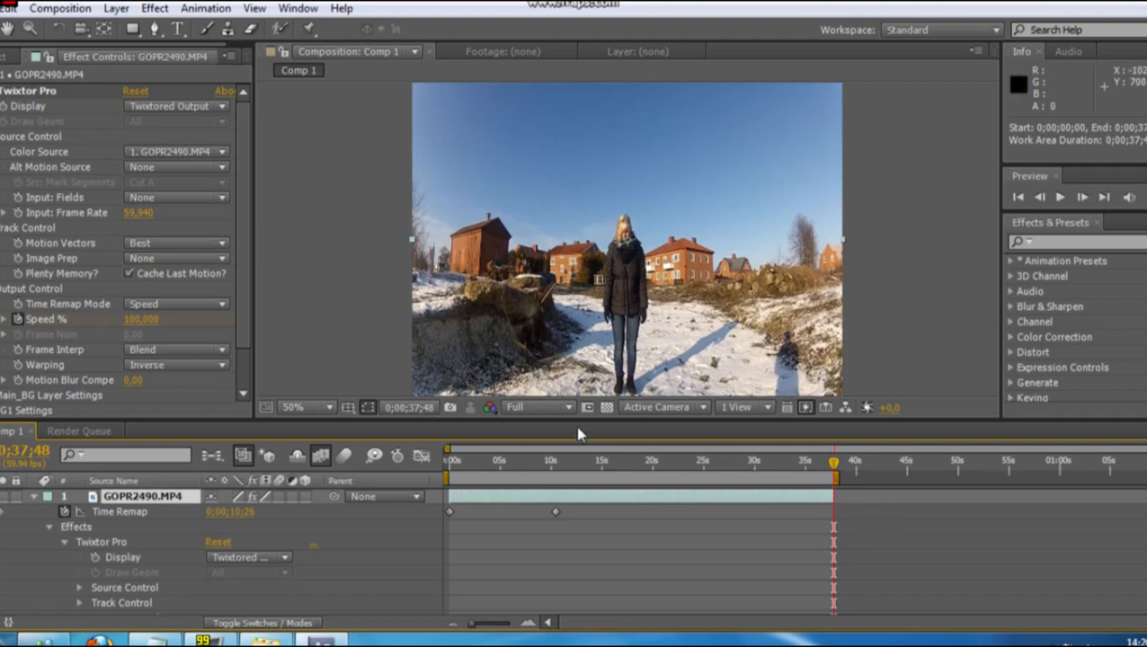
Step: Queue Comp 1 in the Render Queue with the H.264 output template and its module settings shown
click(79, 431)
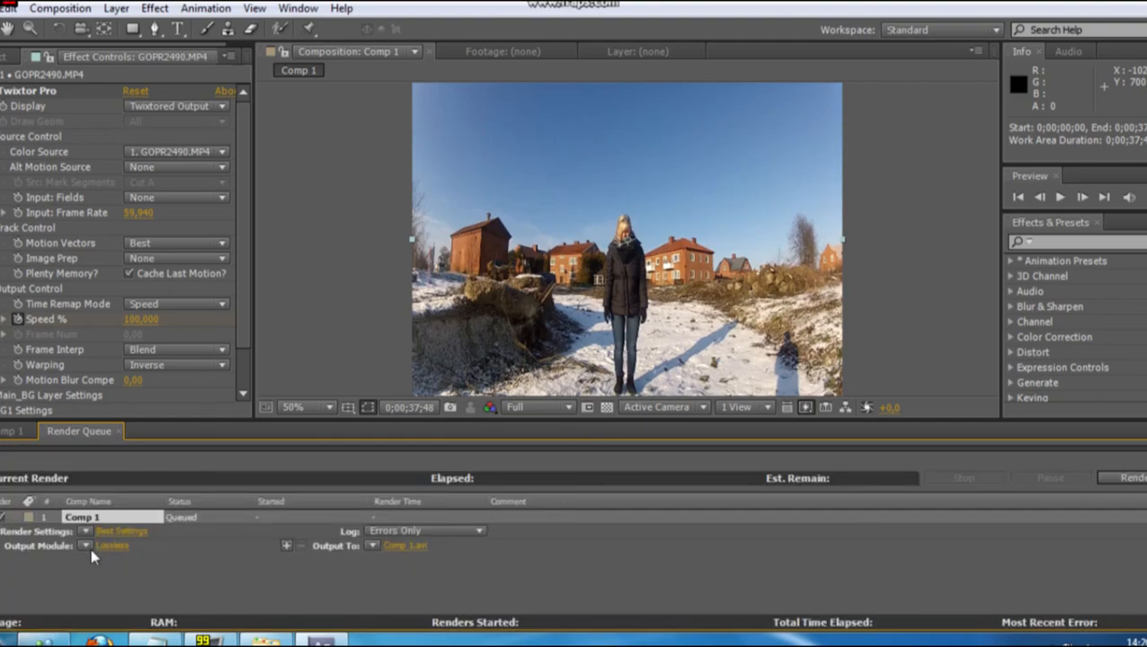
mouse_move(72, 561)
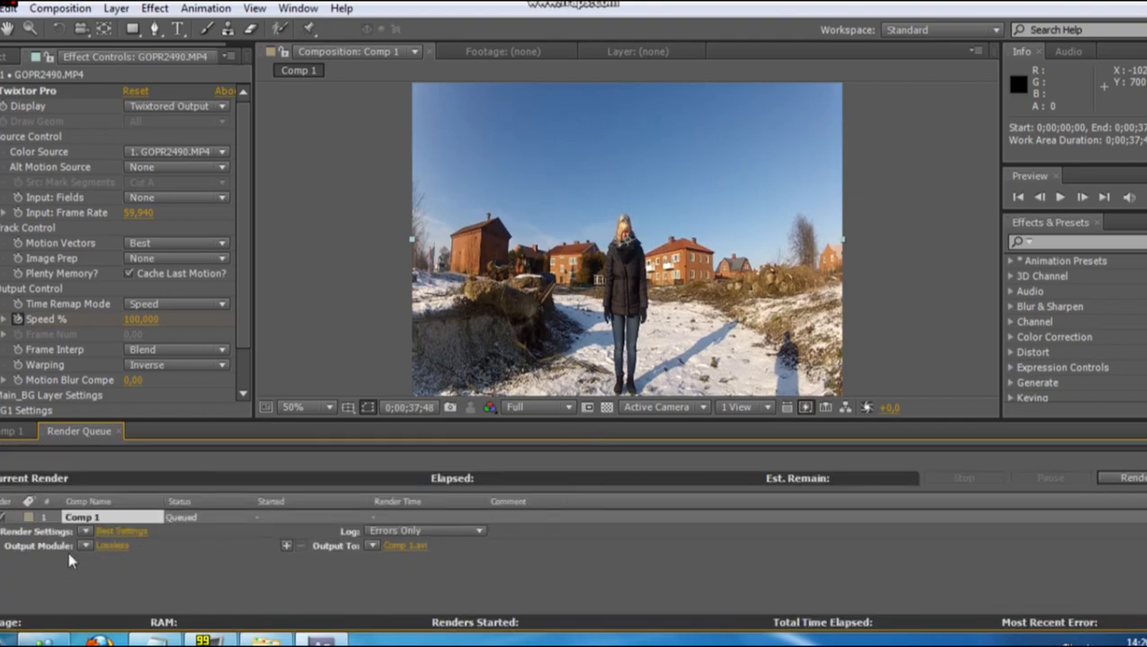
click(86, 546)
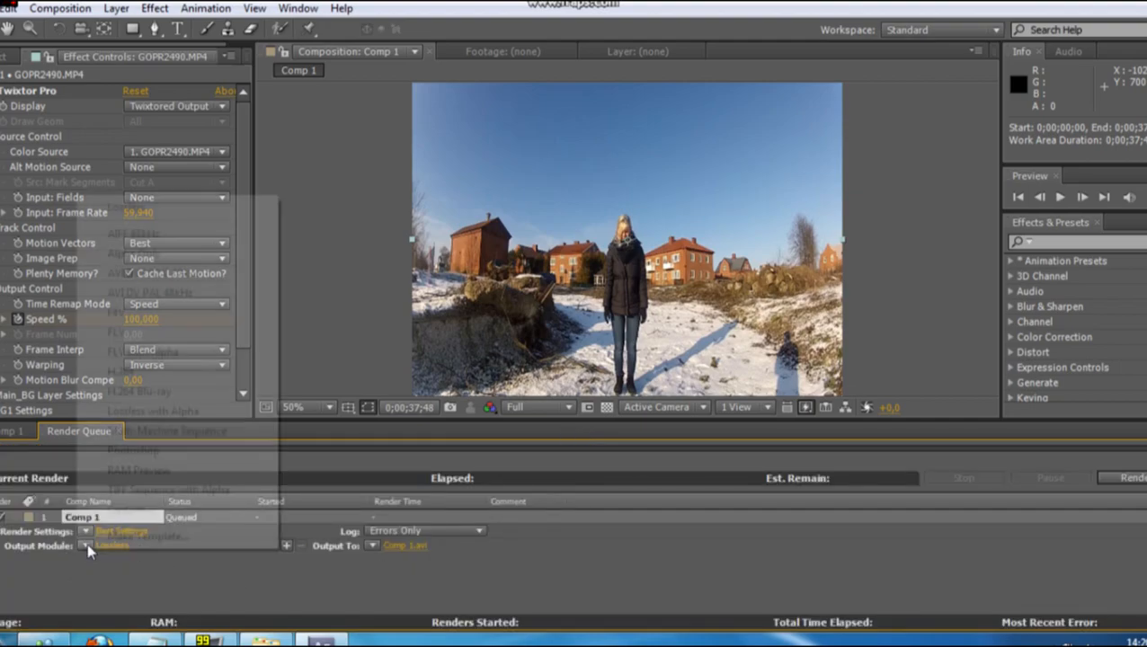
click(111, 547)
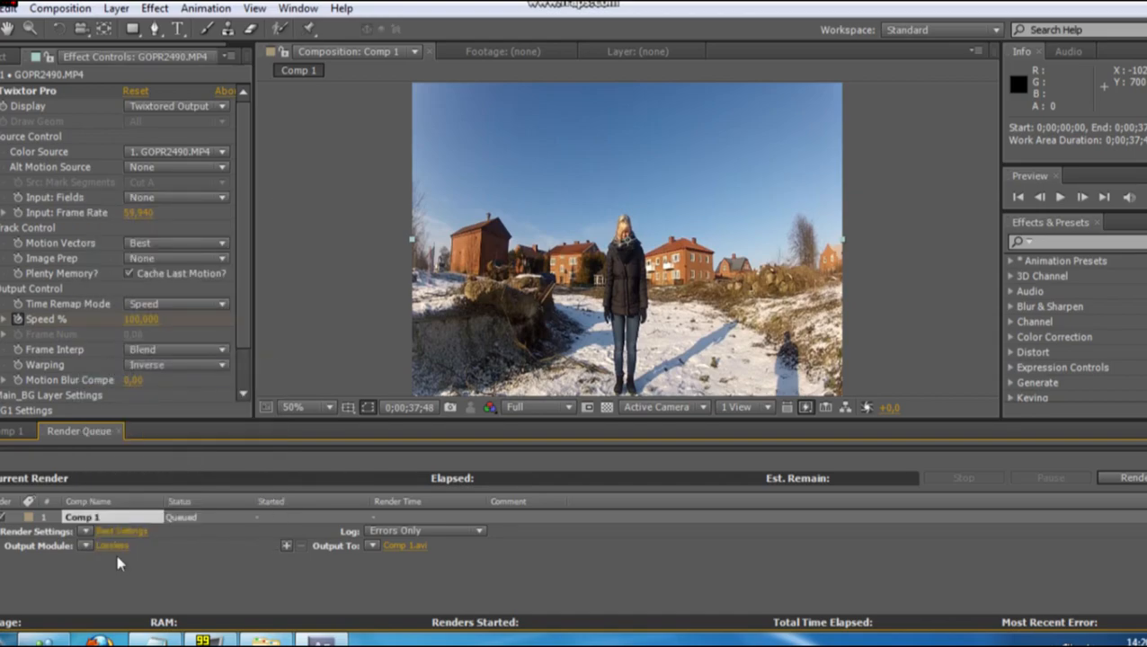
click(106, 547)
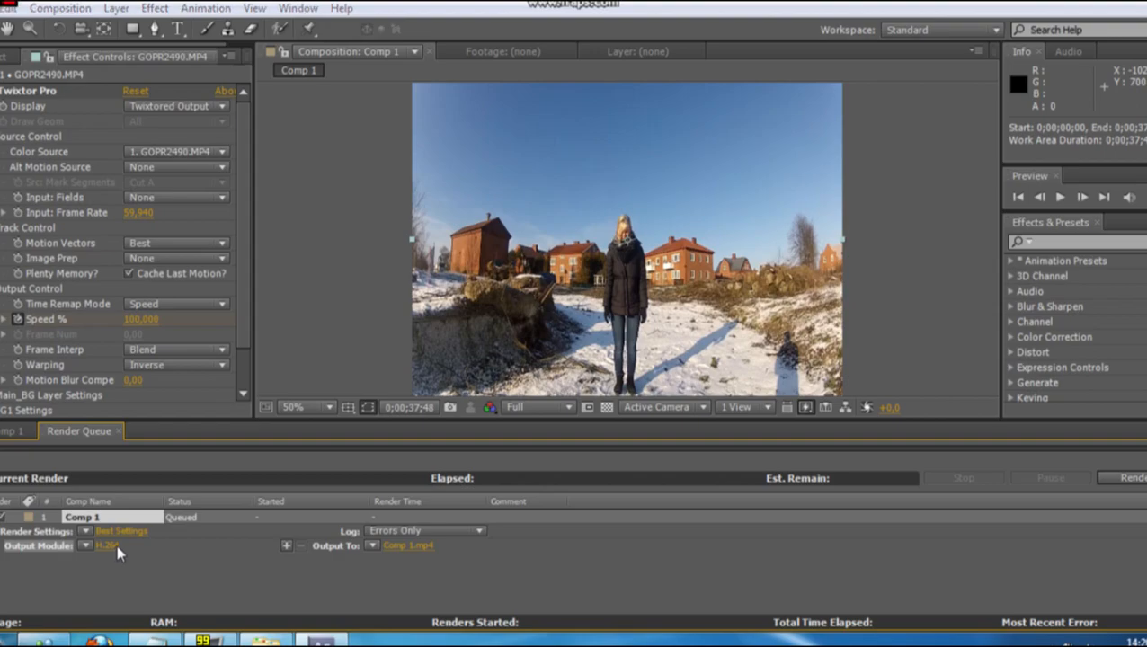
click(106, 547)
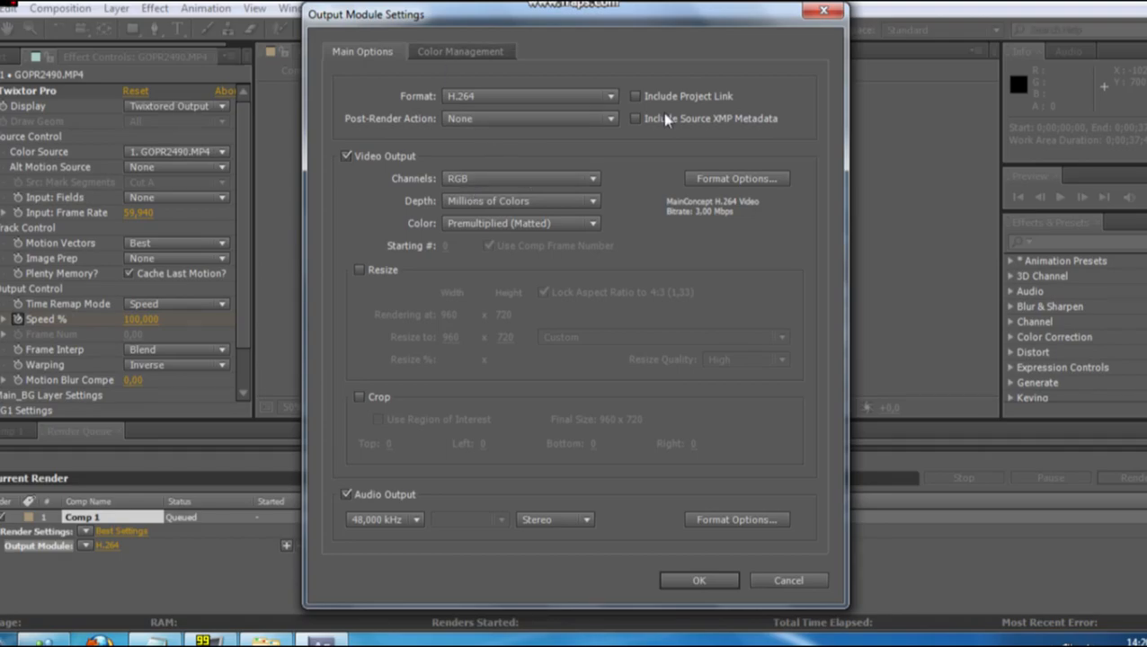
Step: Set custom H.264 target and maximum bitrates and confirm the output module settings
click(737, 178)
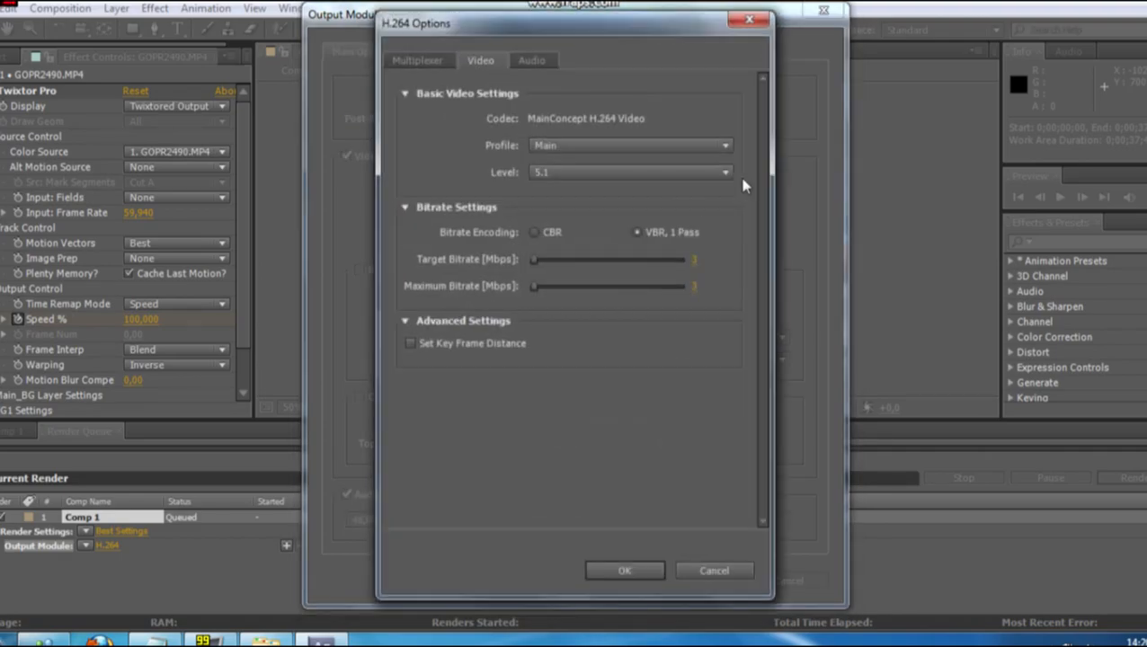
mouse_move(467, 270)
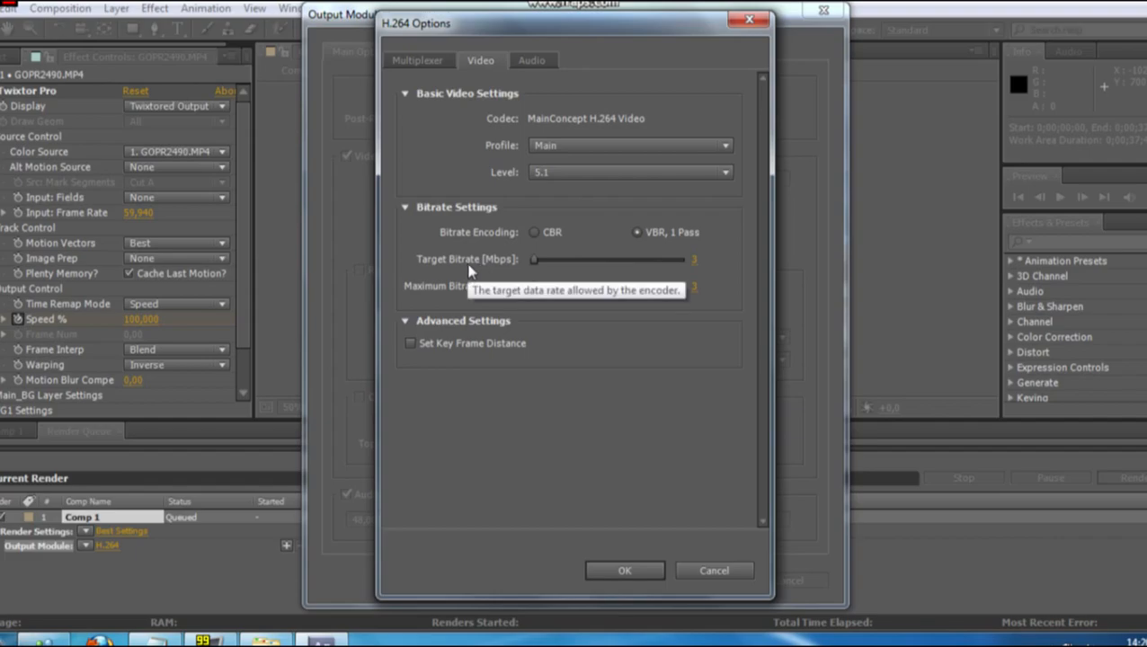
click(711, 259)
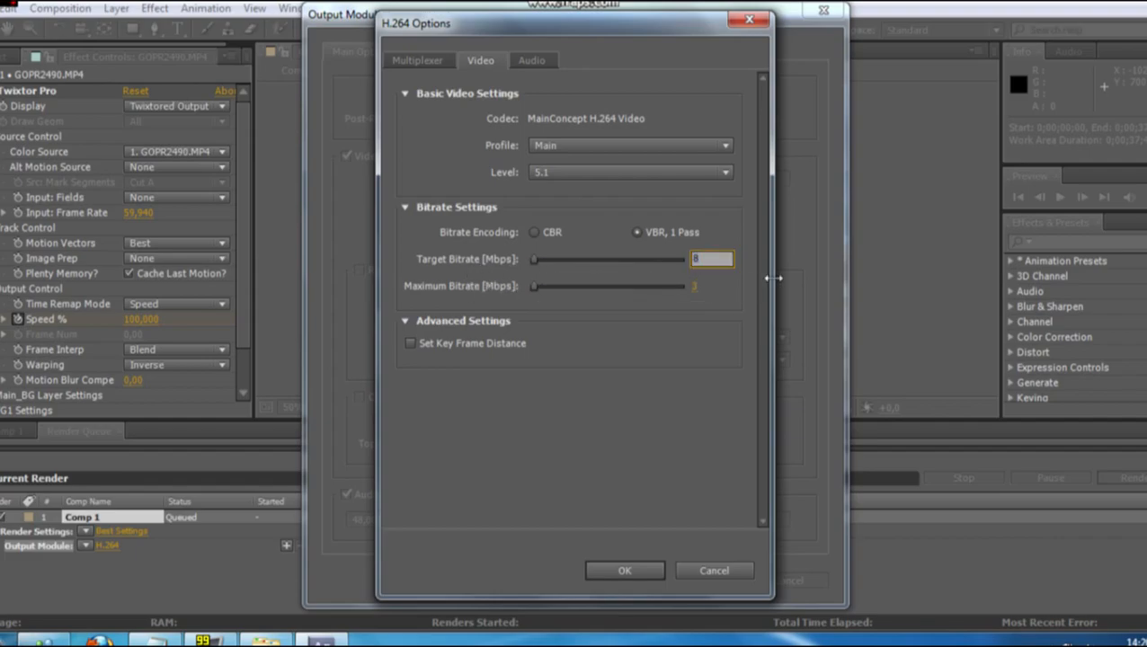
click(712, 286)
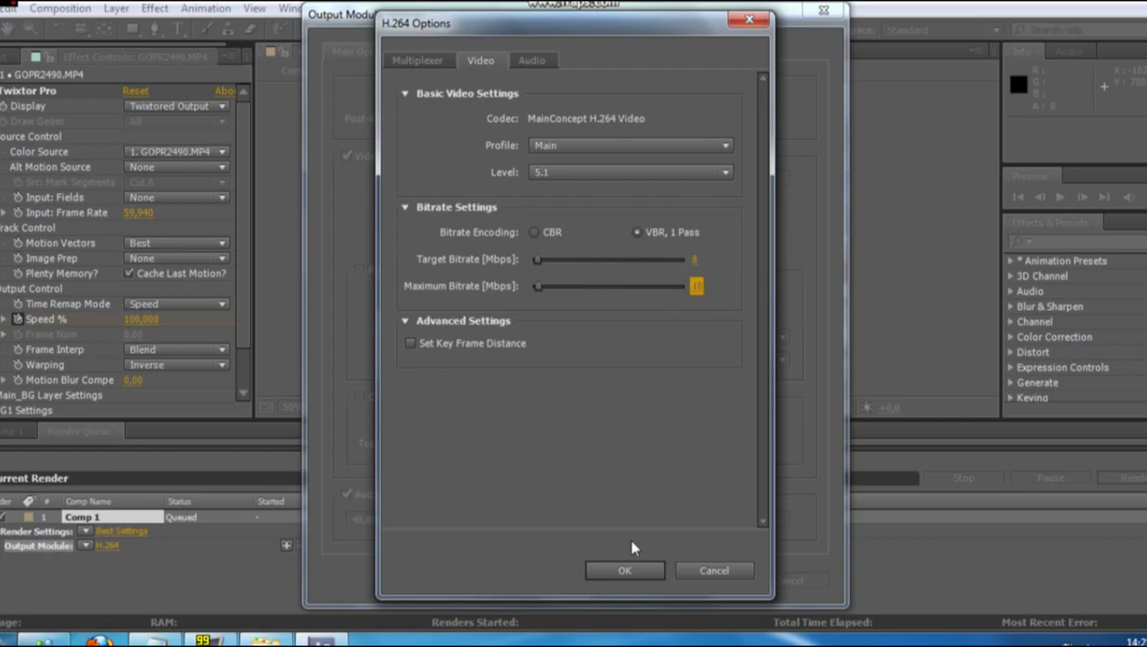
click(625, 572)
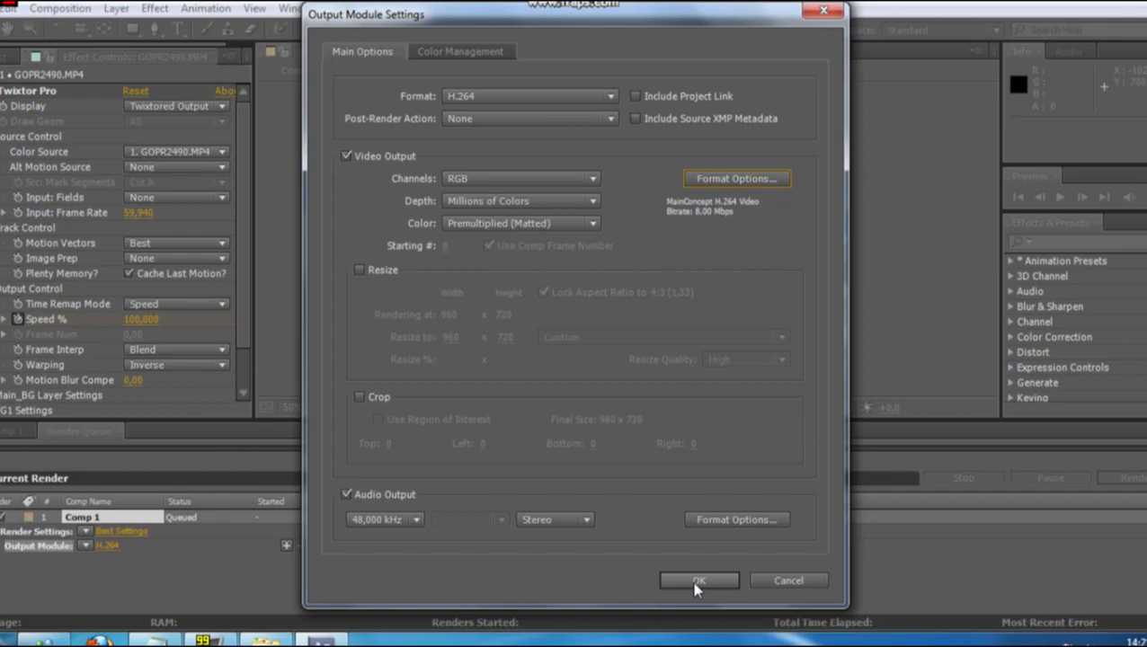
click(698, 579)
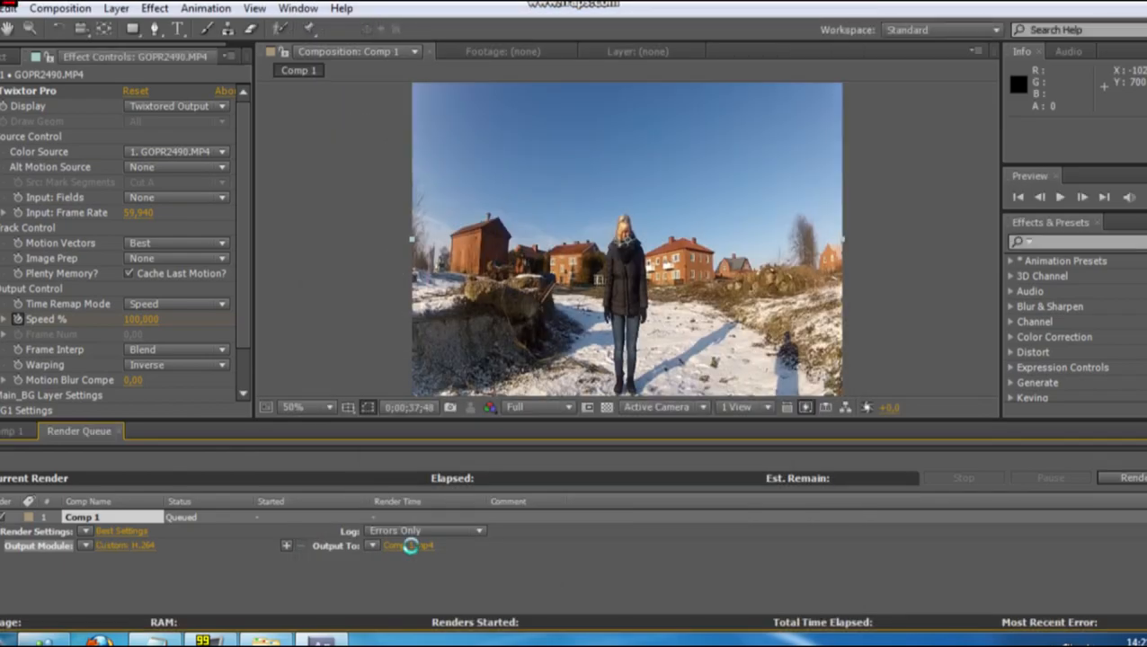
Step: Name the render output 'Snowy girlfriend.mp4' and view the finished videos library
click(408, 547)
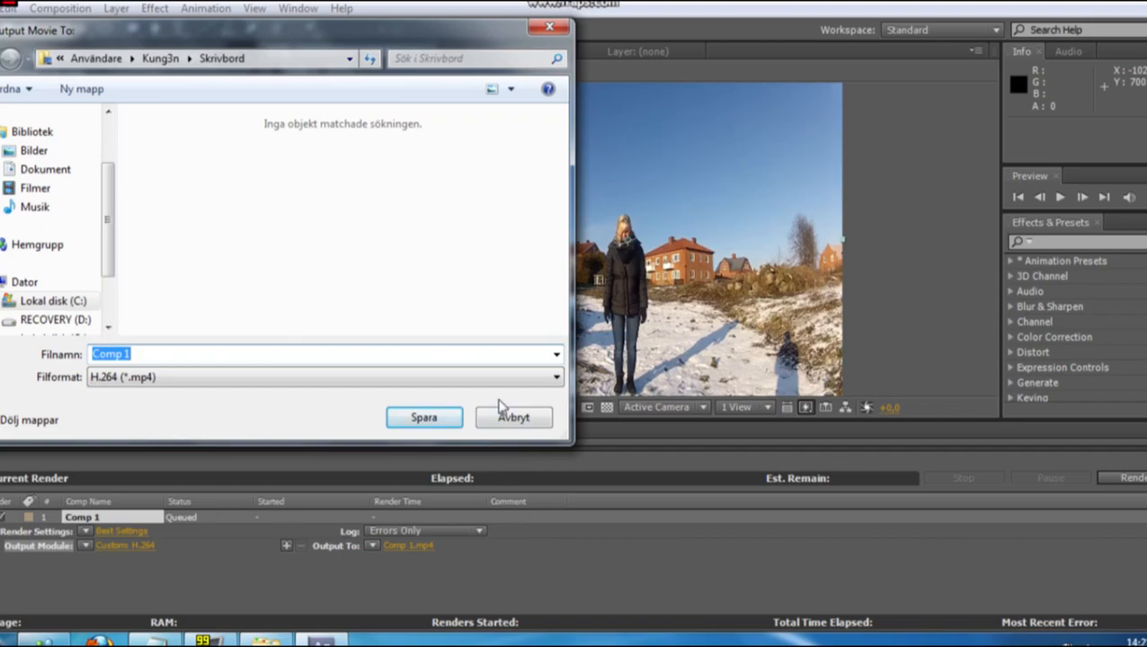
text(Snowy g)
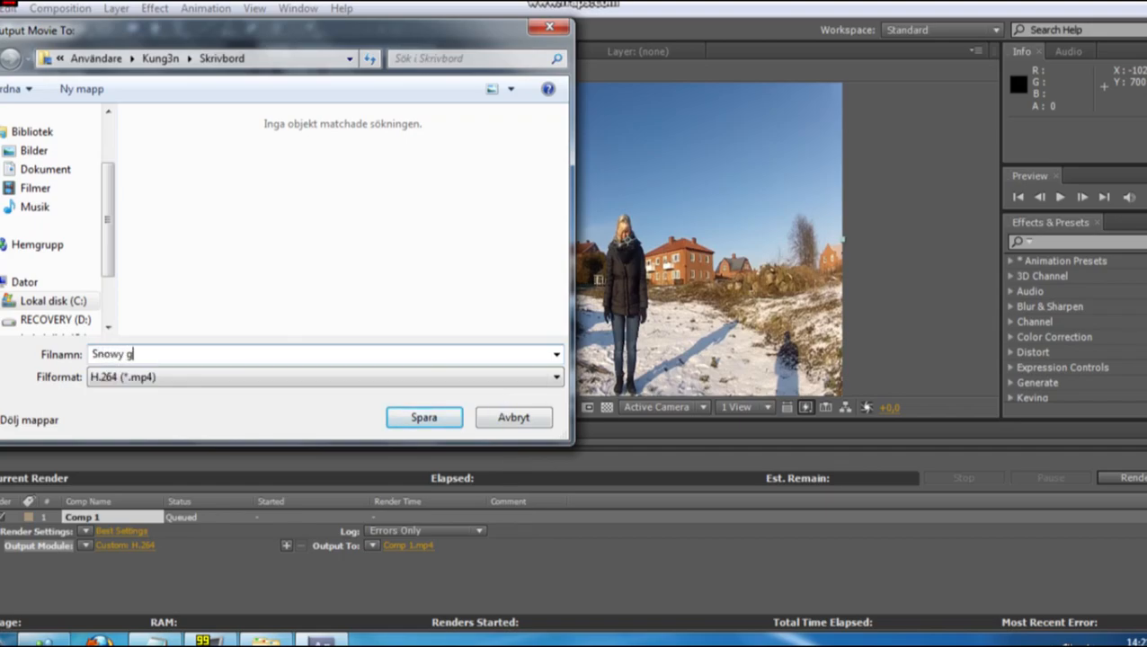
text(irlfriend)
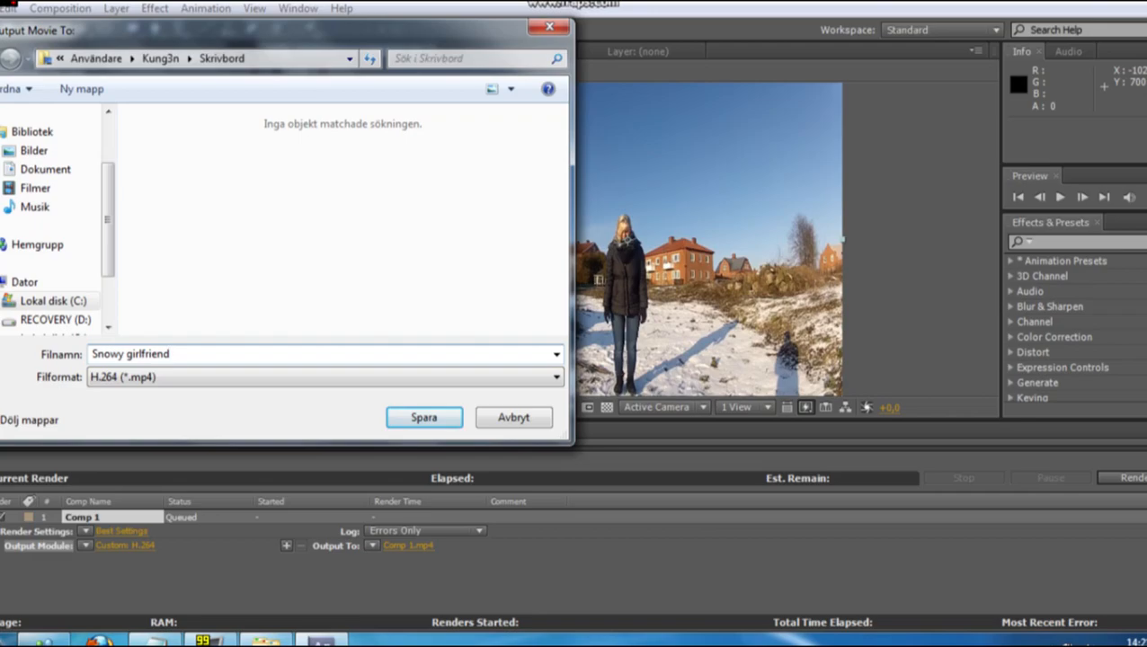
click(424, 417)
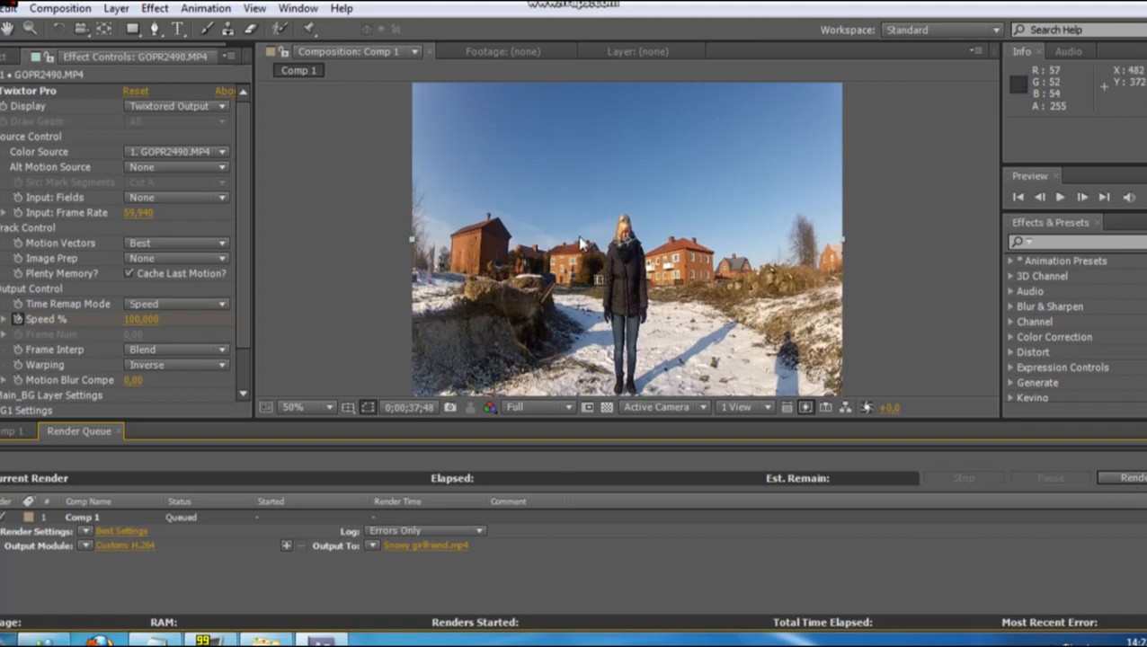
mouse_move(608, 280)
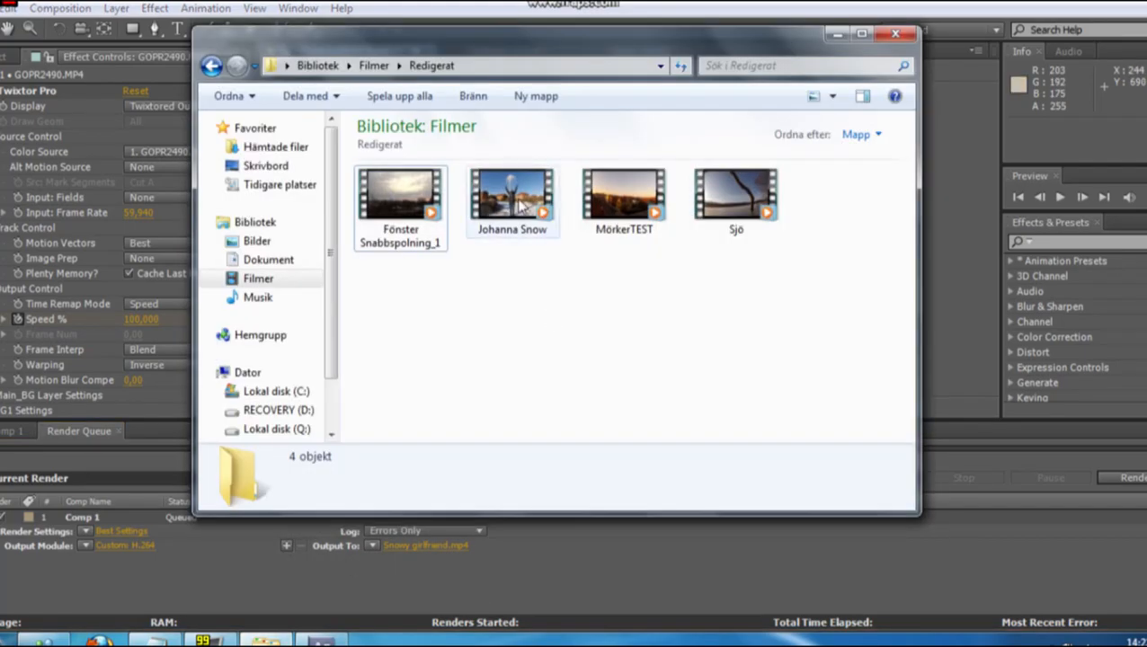
click(511, 196)
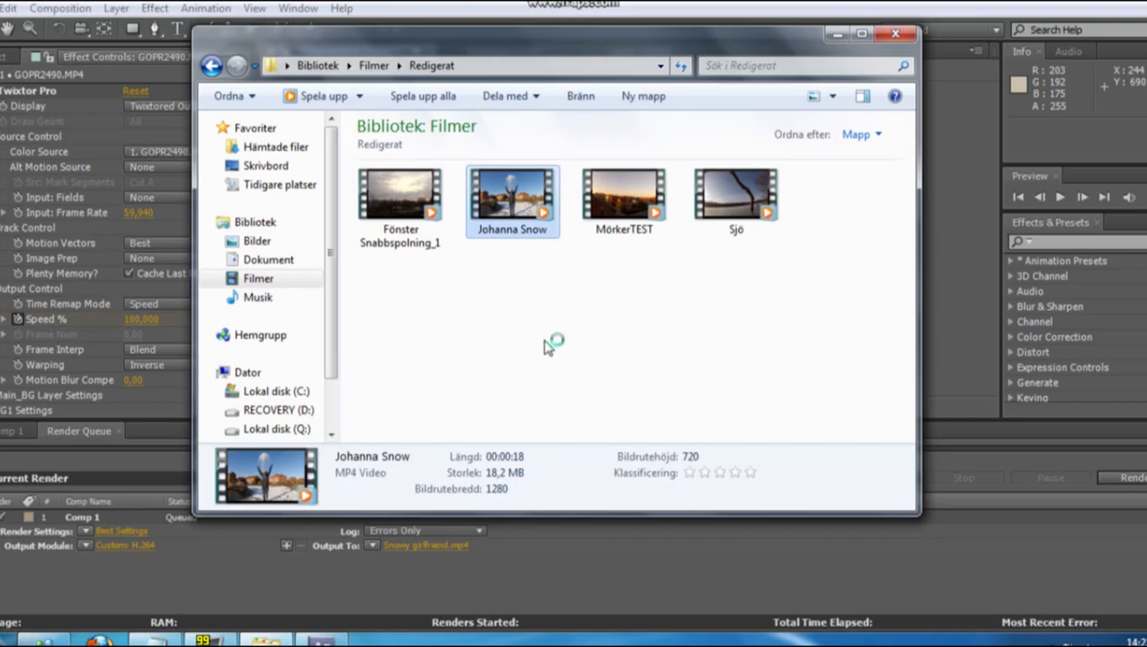